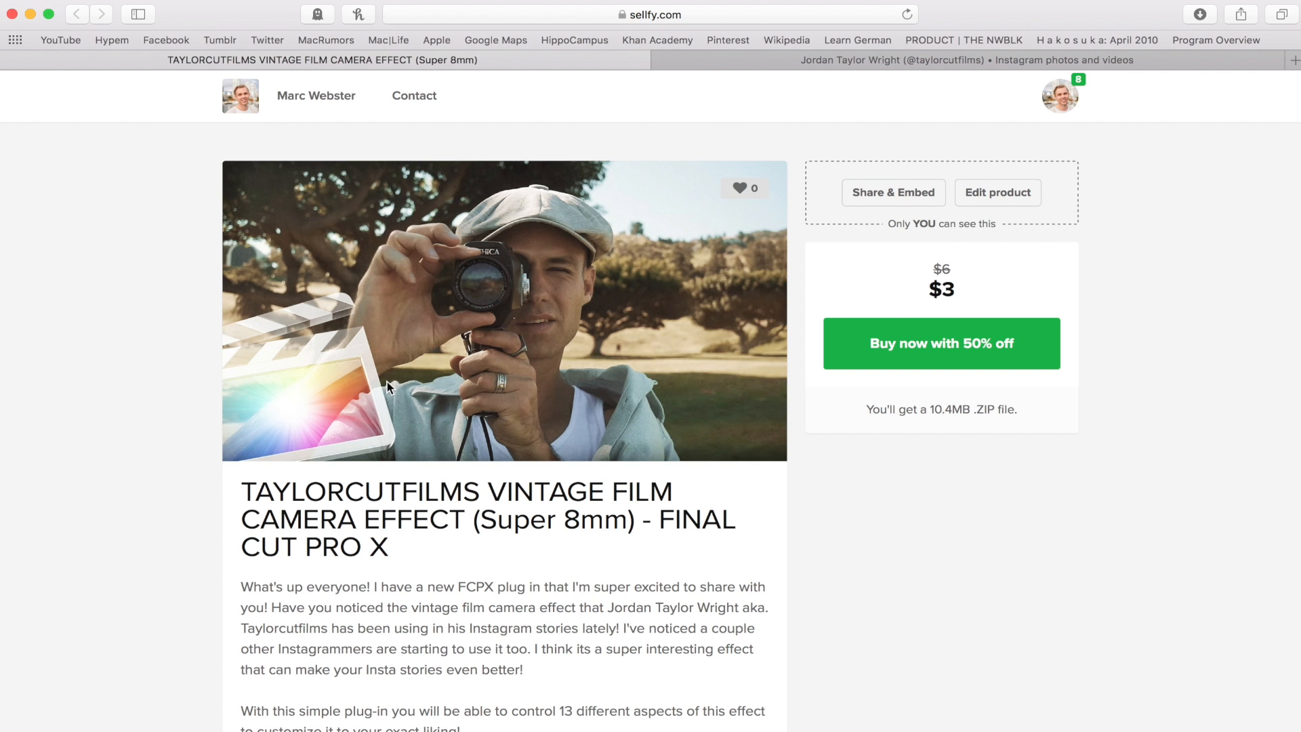
# Switch to Final Cut Pro and select clip C0384 to show its effects in the Inspector.
pyautogui.scroll(-3)
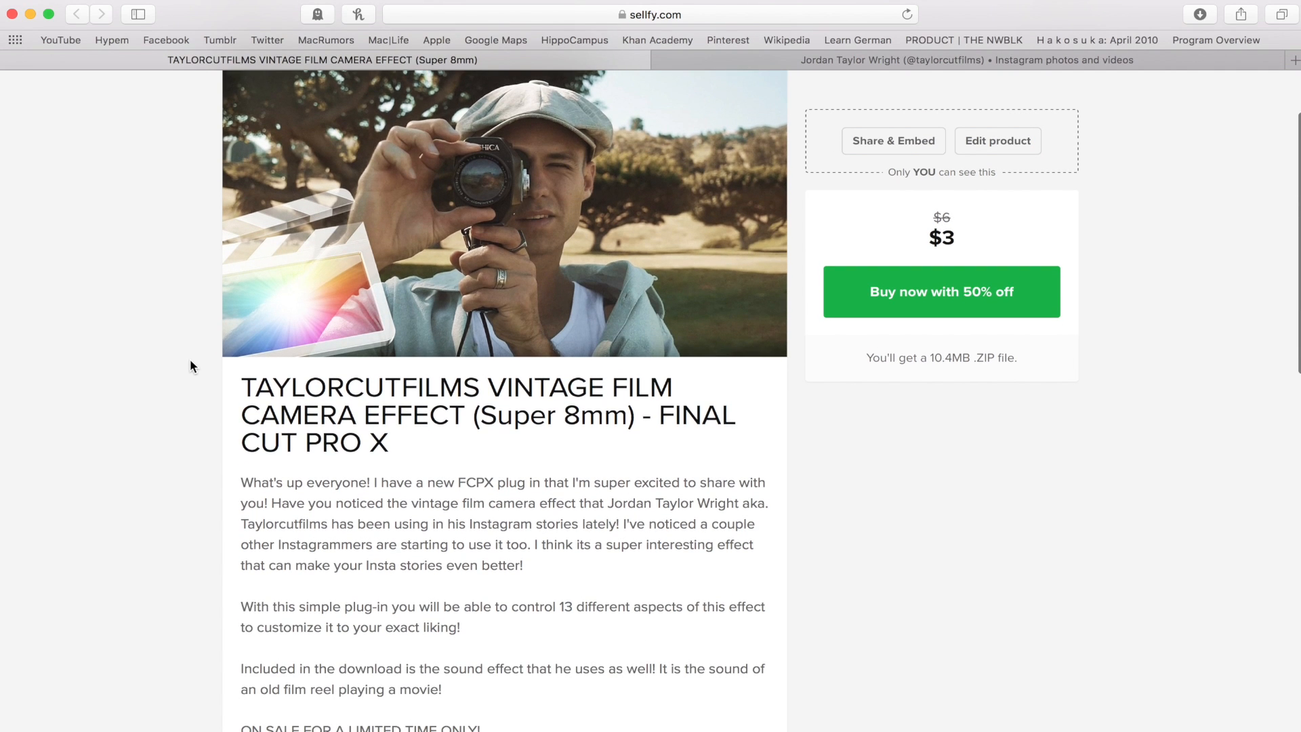
pyautogui.scroll(-3)
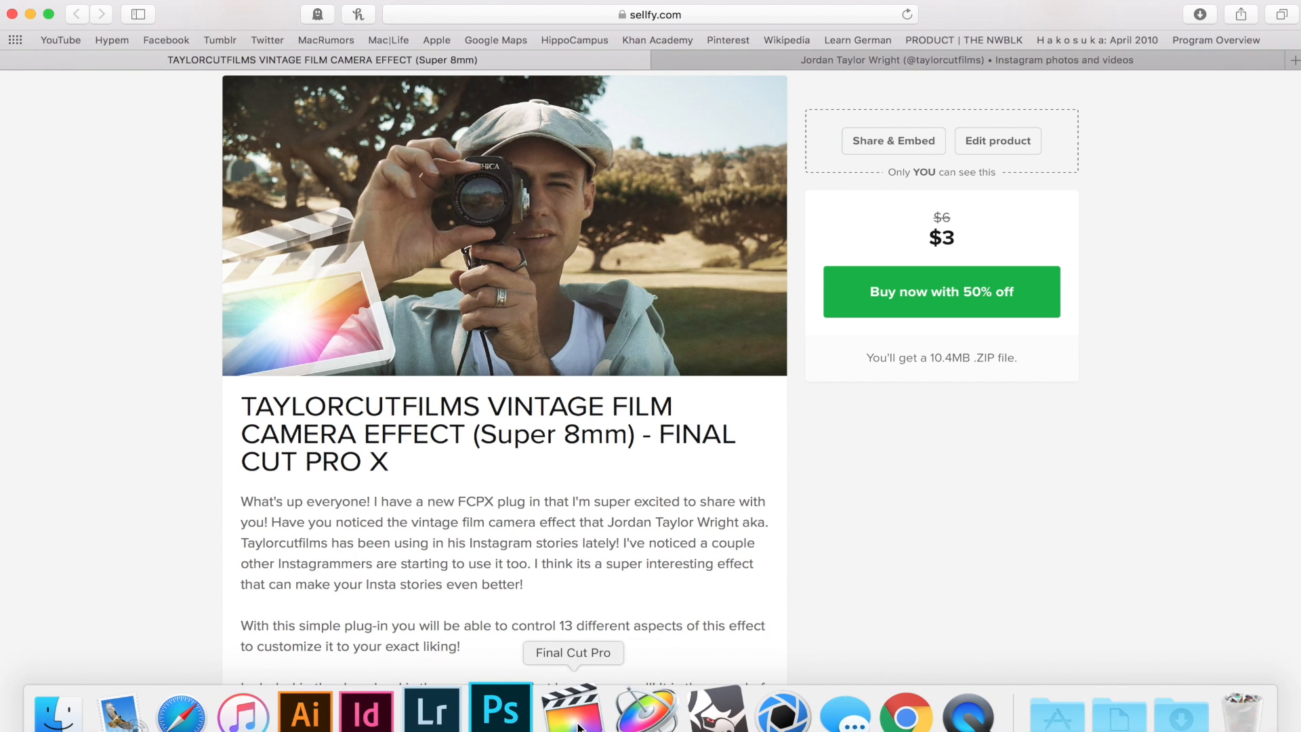
pyautogui.click(575, 711)
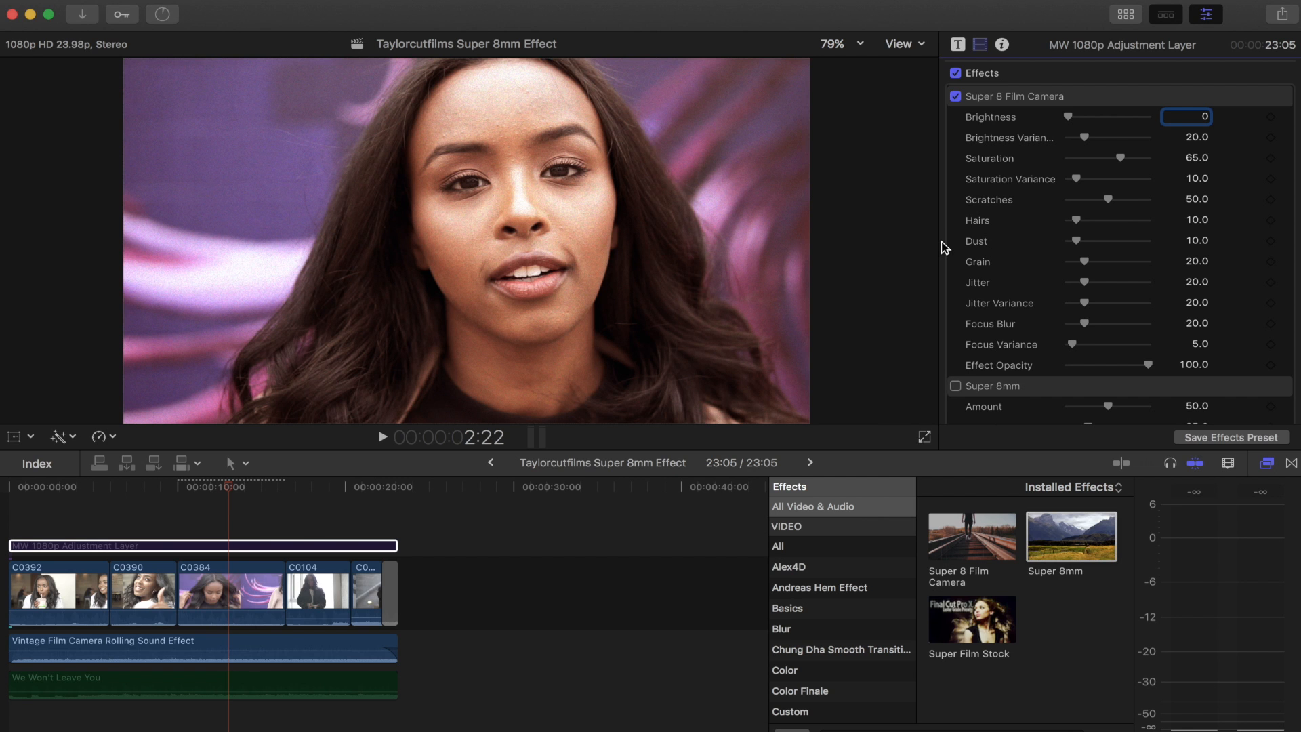
pyautogui.scroll(-3)
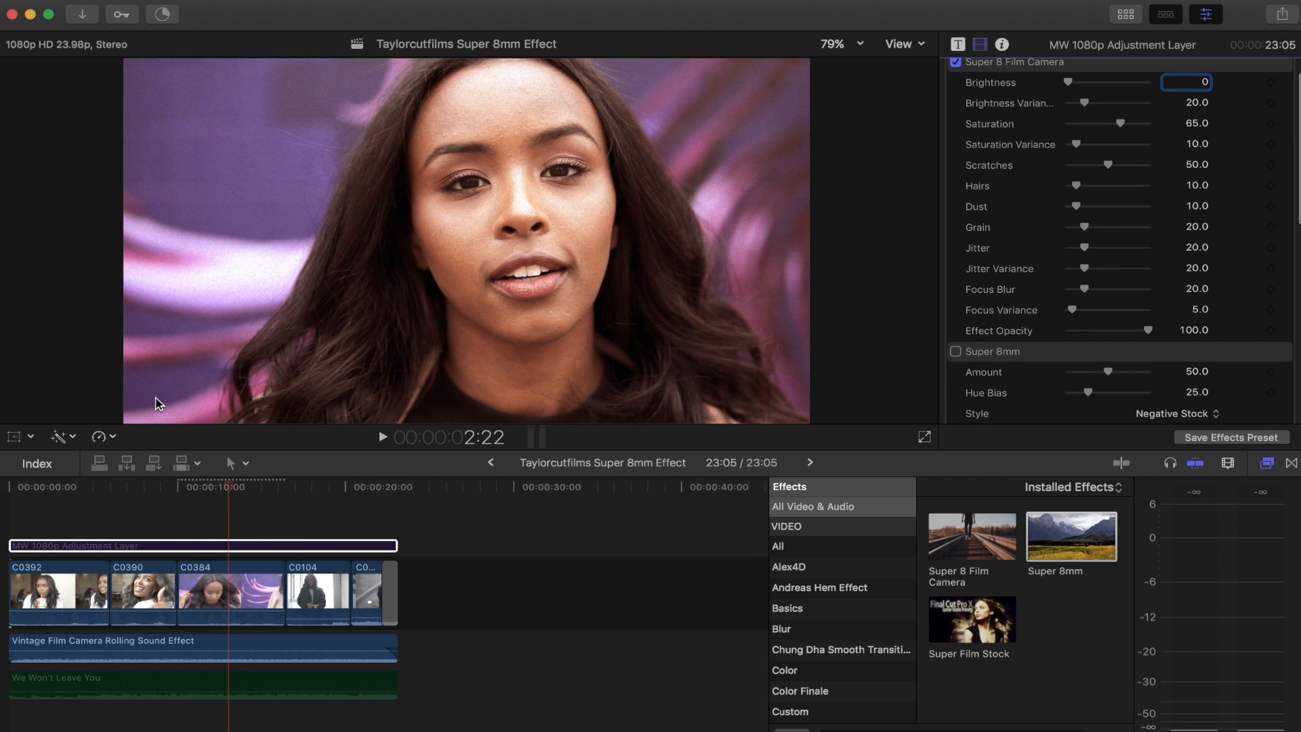
pyautogui.click(231, 592)
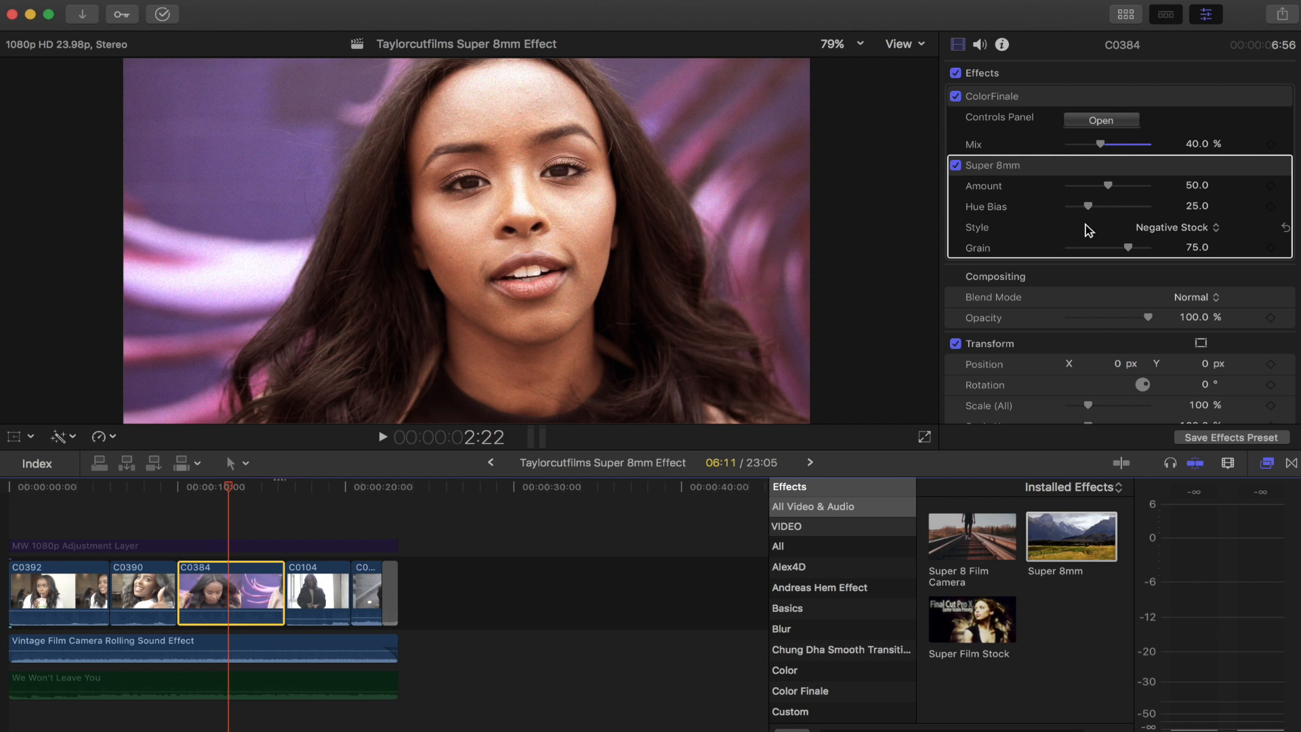
pyautogui.moveTo(1118, 235)
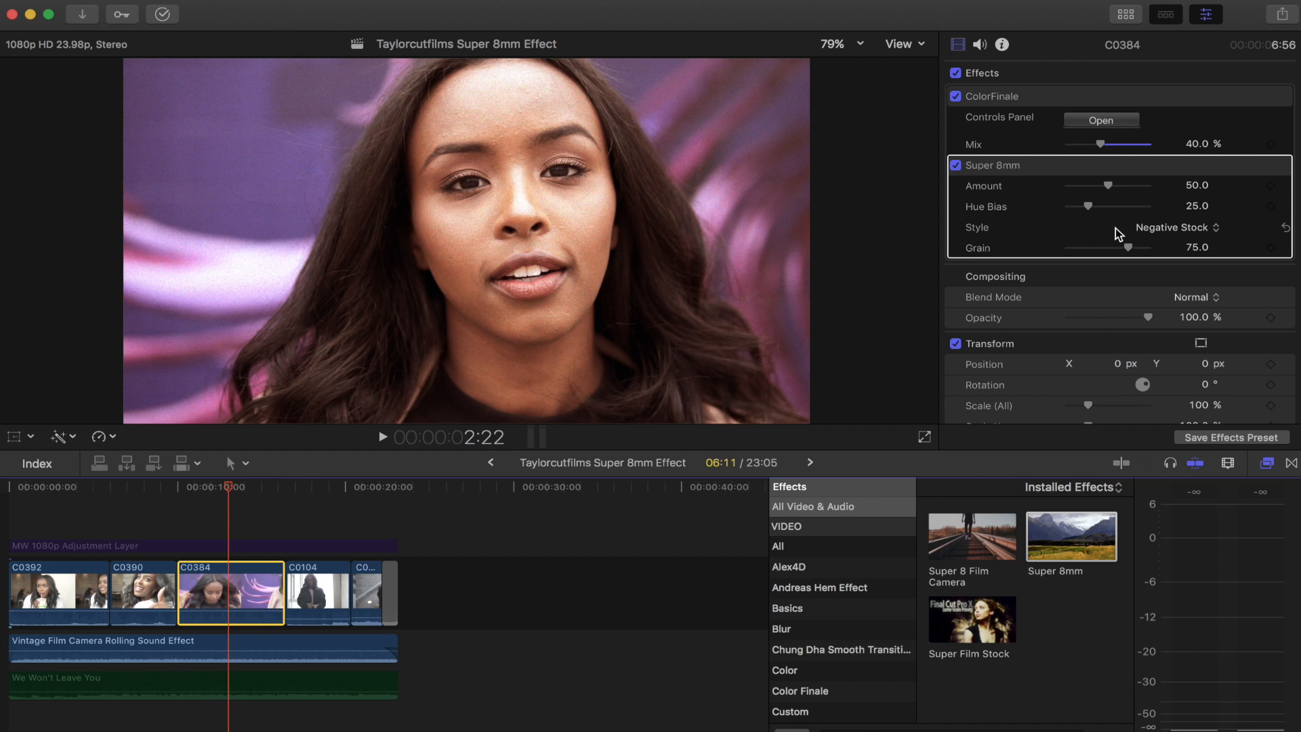
pyautogui.moveTo(1010, 227)
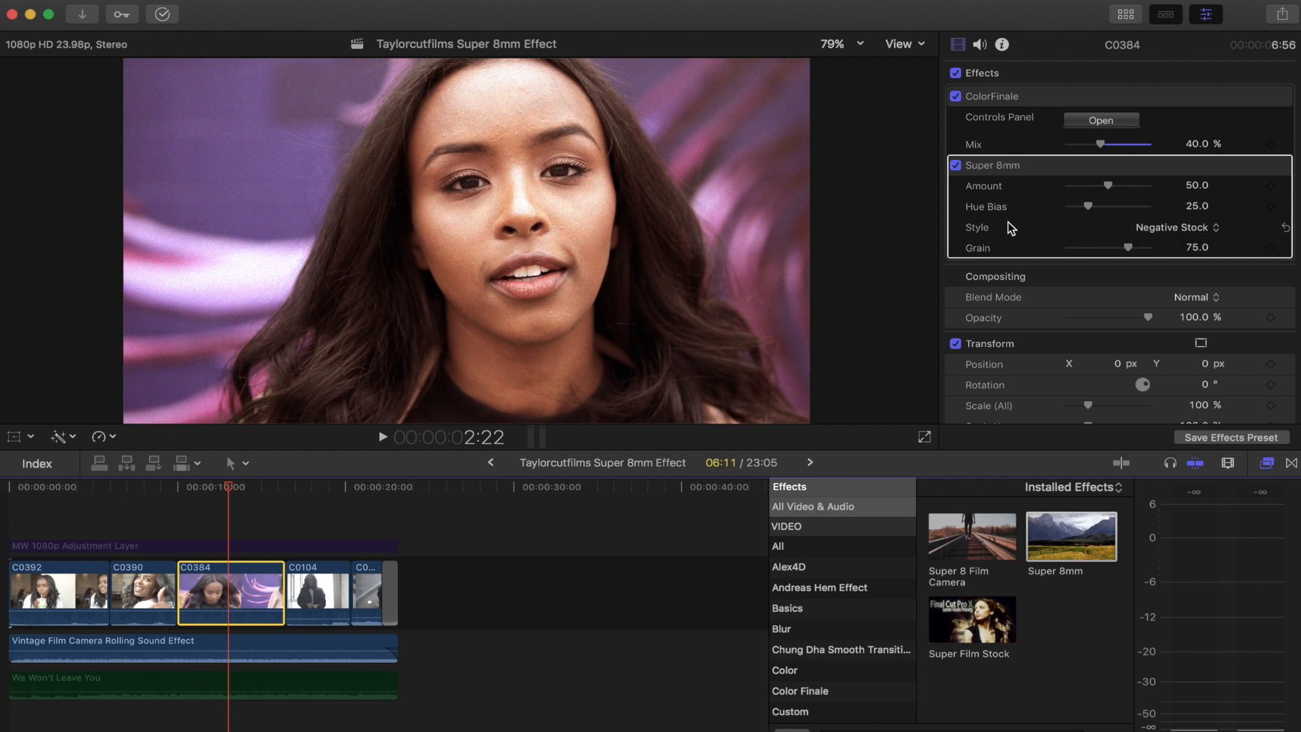
pyautogui.moveTo(991, 213)
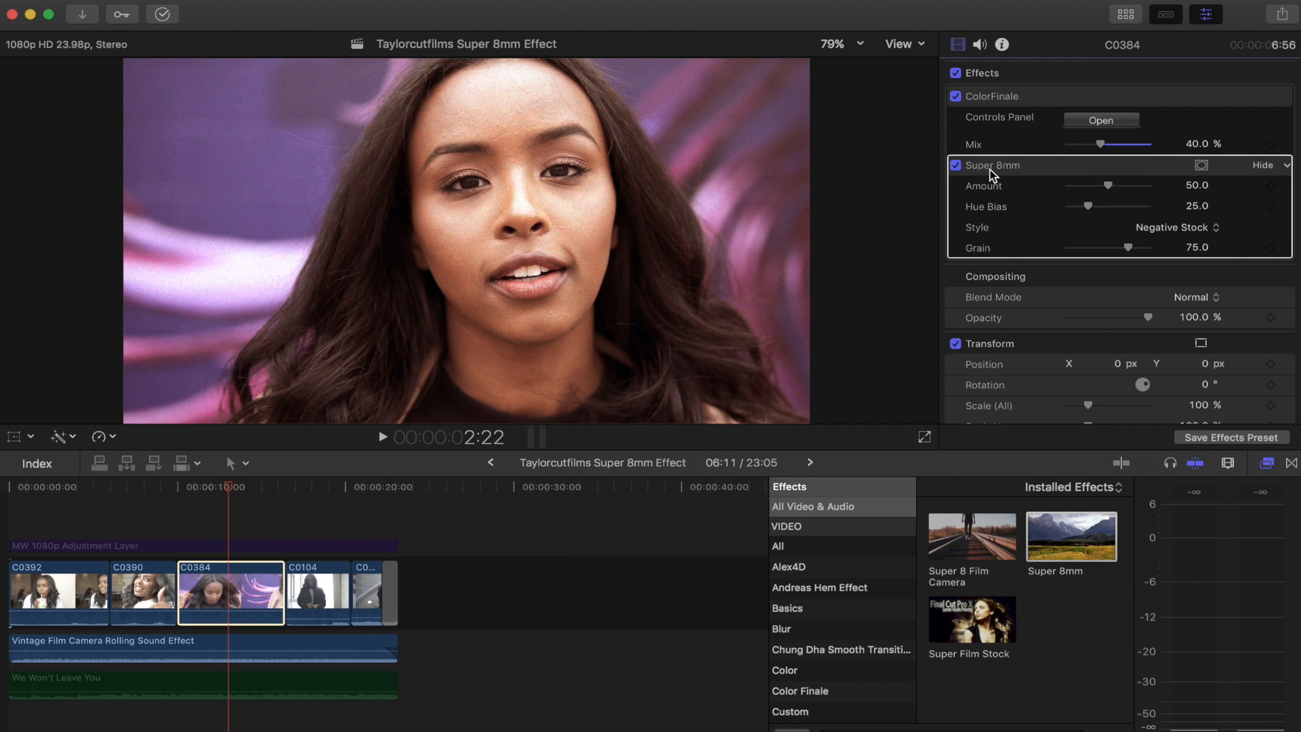
# Replace Super 8mm with Super 8 Film Camera and settle its Brightness near 11.88.
pyautogui.click(1261, 166)
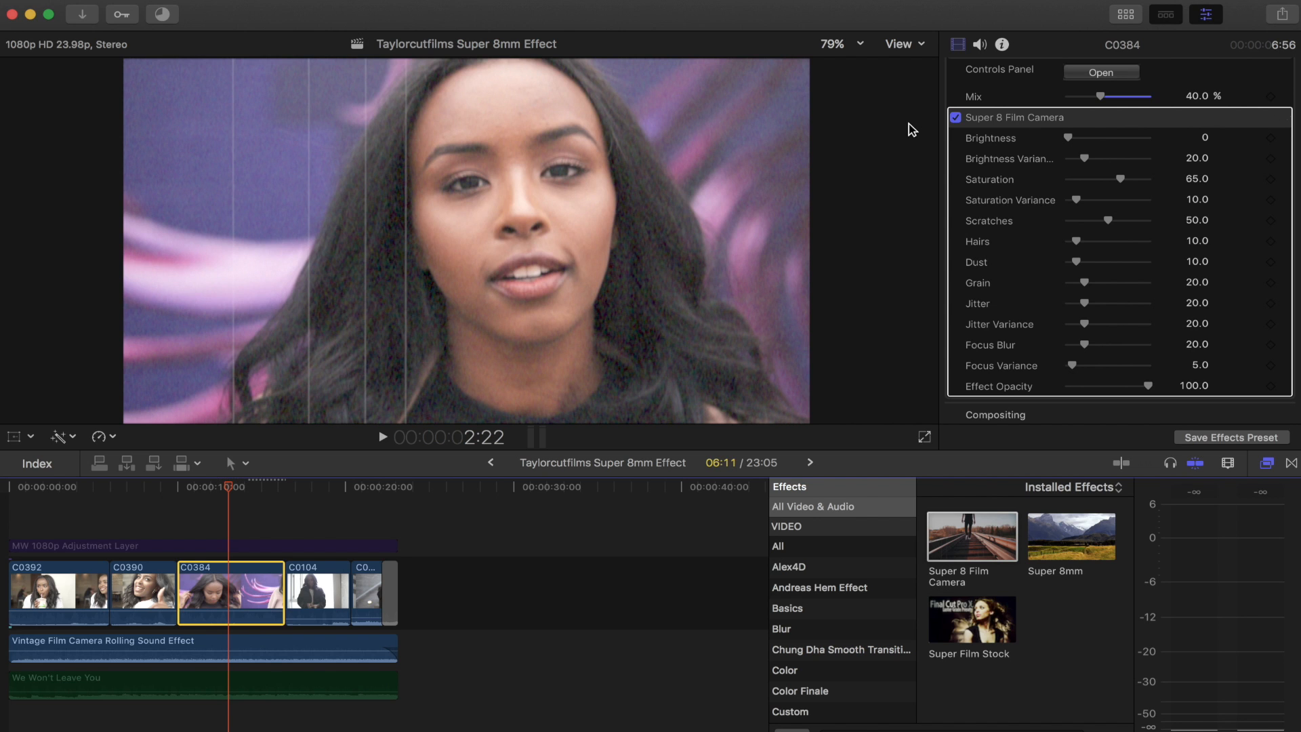
pyautogui.moveTo(945, 172)
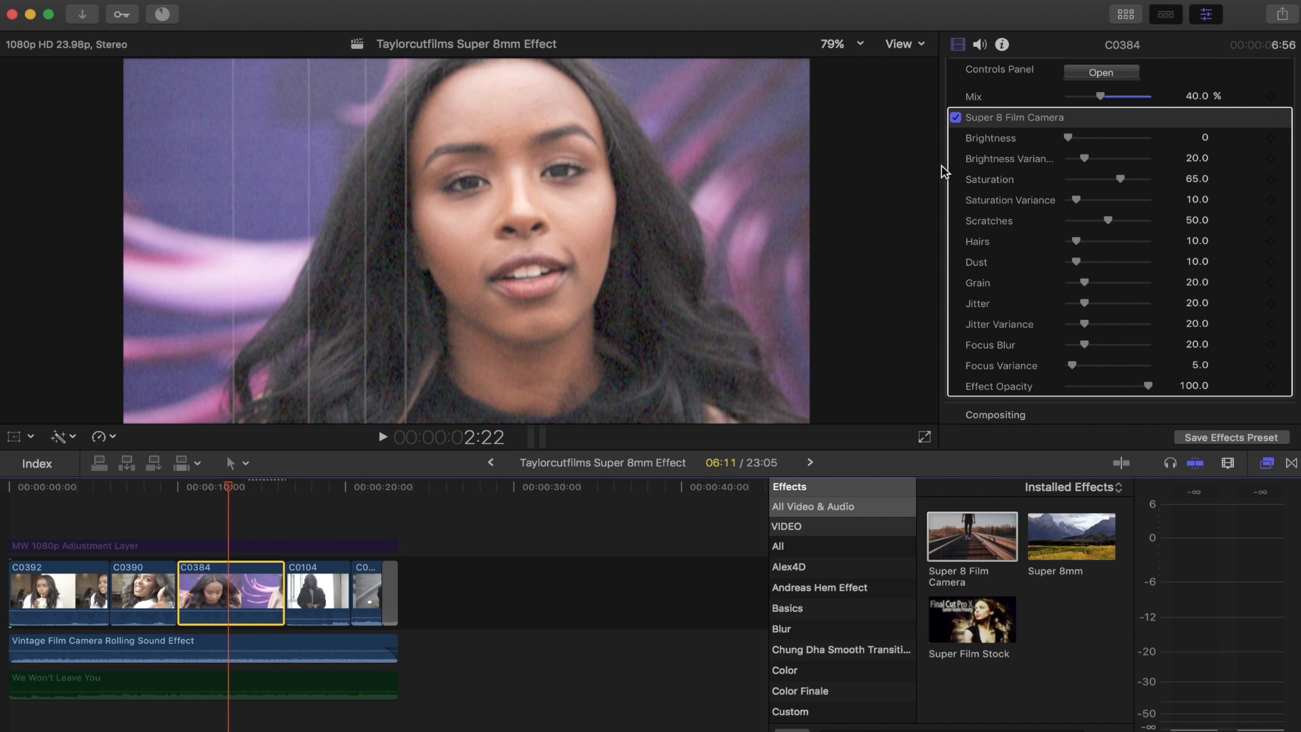
pyautogui.moveTo(1069, 146)
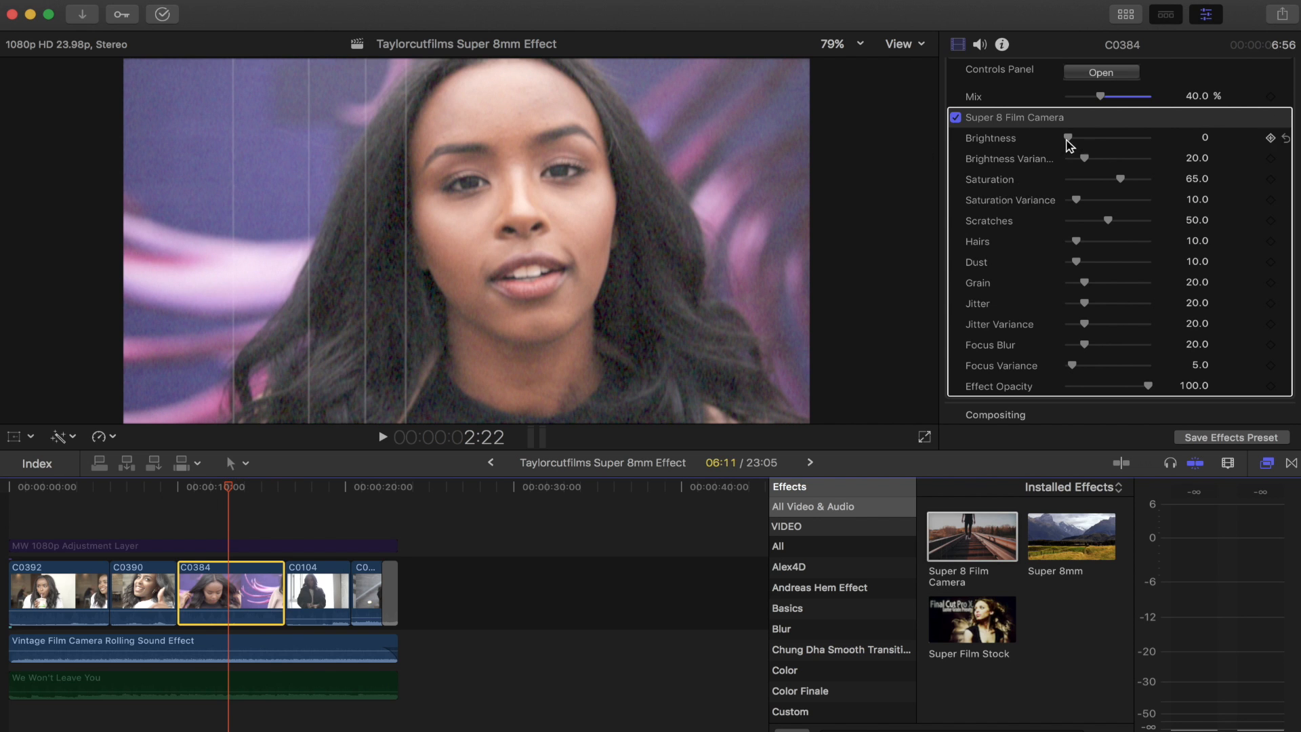
pyautogui.moveTo(1073, 138); pyautogui.dragTo(1090, 139)
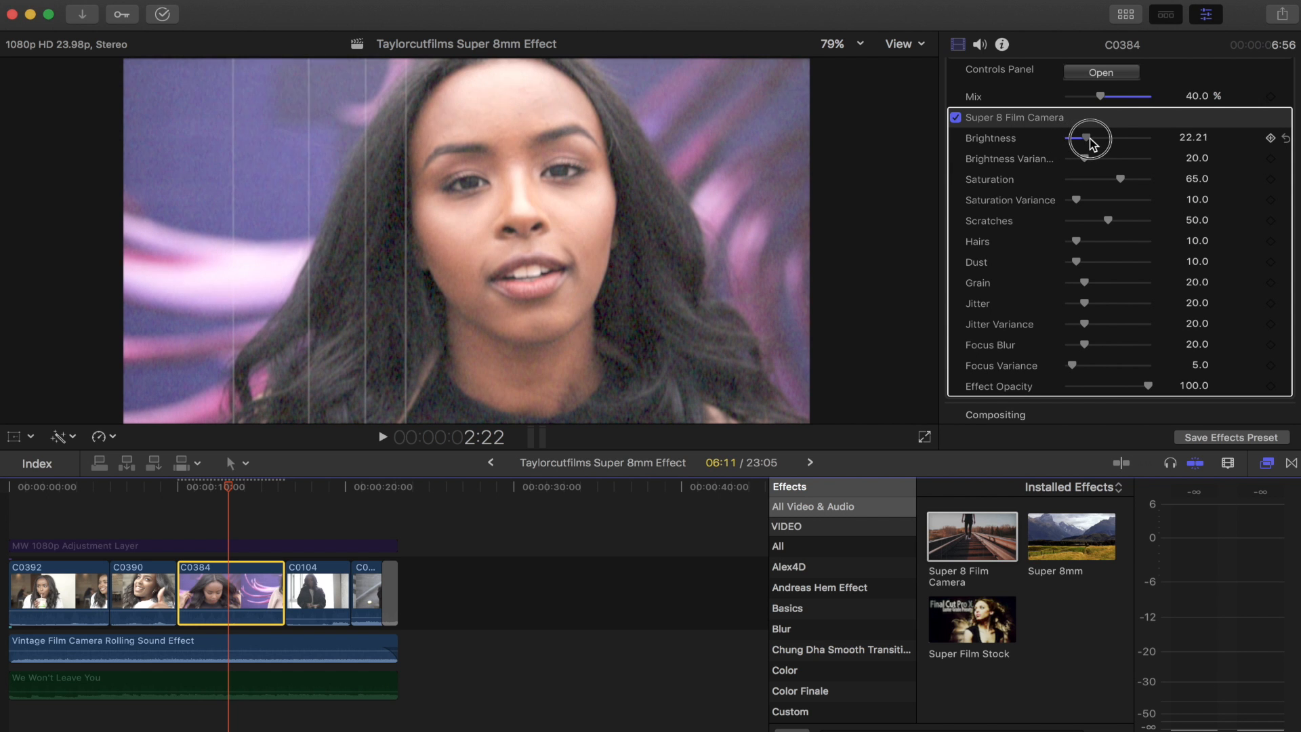
pyautogui.moveTo(1089, 138); pyautogui.dragTo(1078, 138)
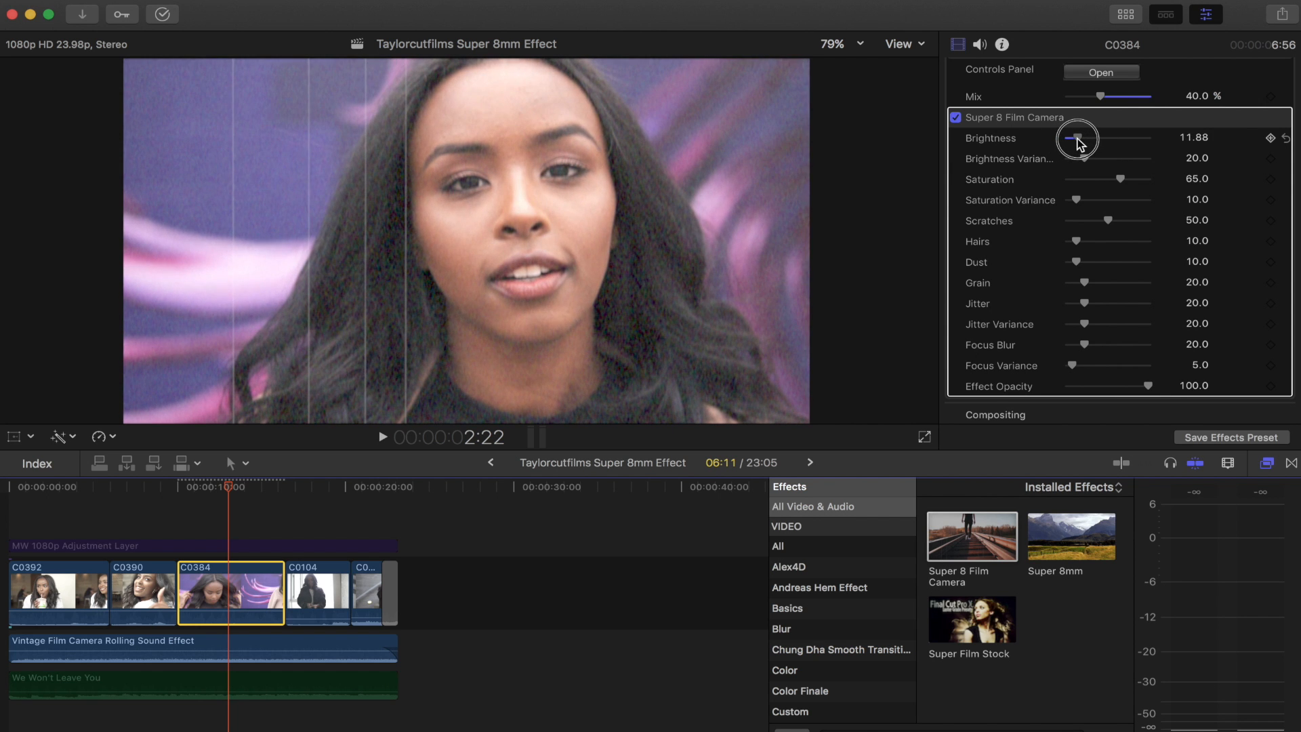
pyautogui.moveTo(1065, 165)
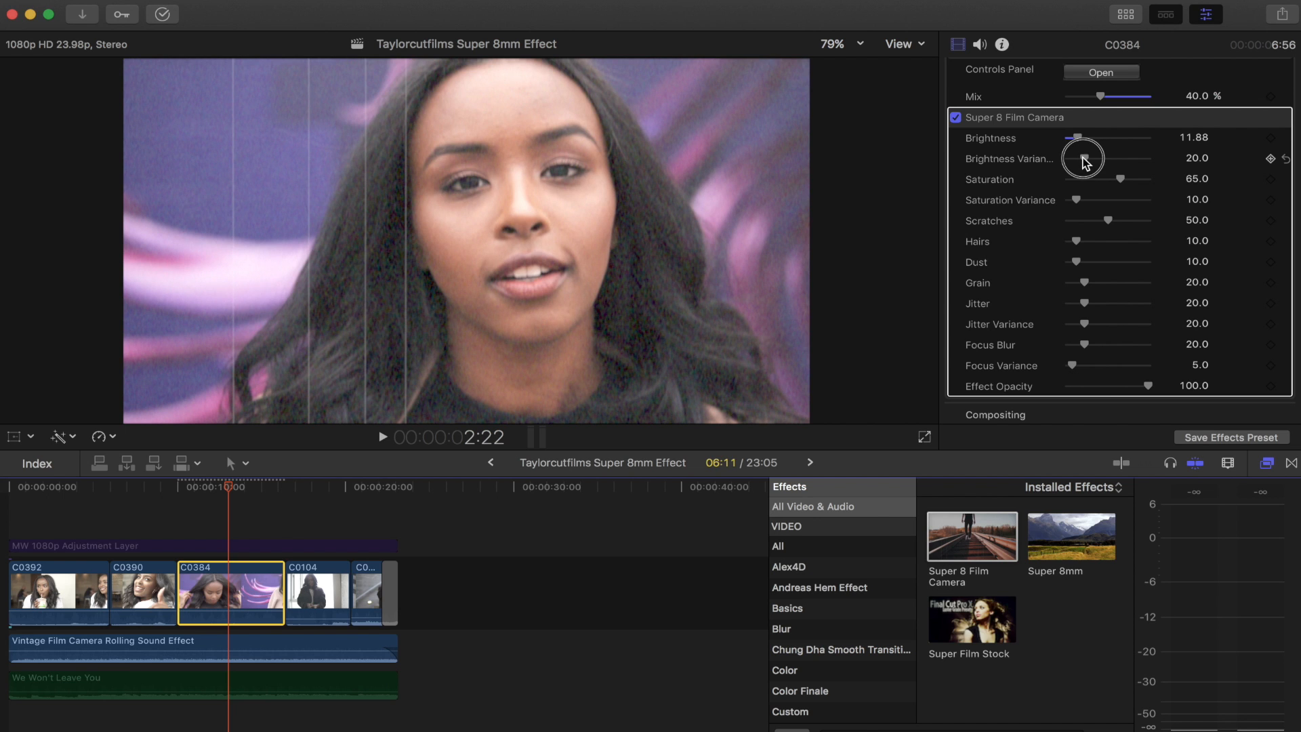
# Raise the effect's Brightness Variance to the mid-30s and fine-tune it.
pyautogui.moveTo(1076, 157); pyautogui.dragTo(1094, 158)
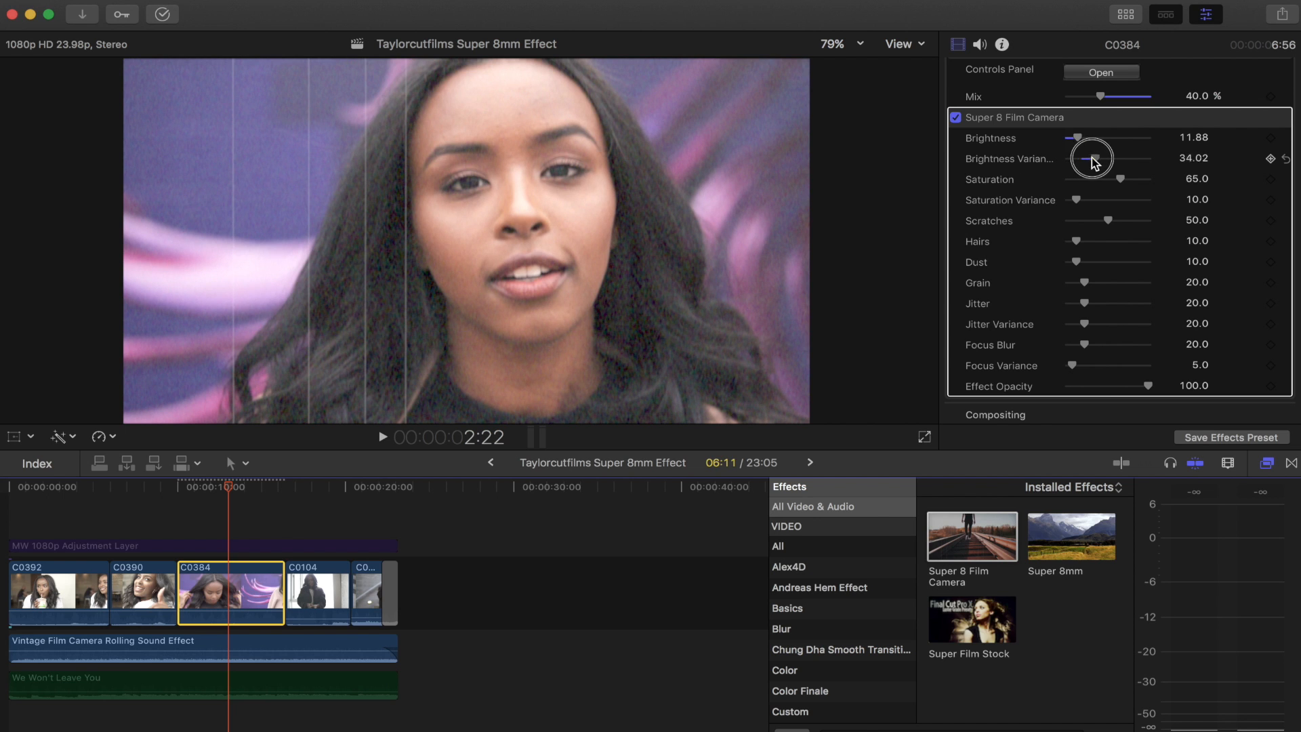
pyautogui.moveTo(1087, 158); pyautogui.dragTo(1098, 157)
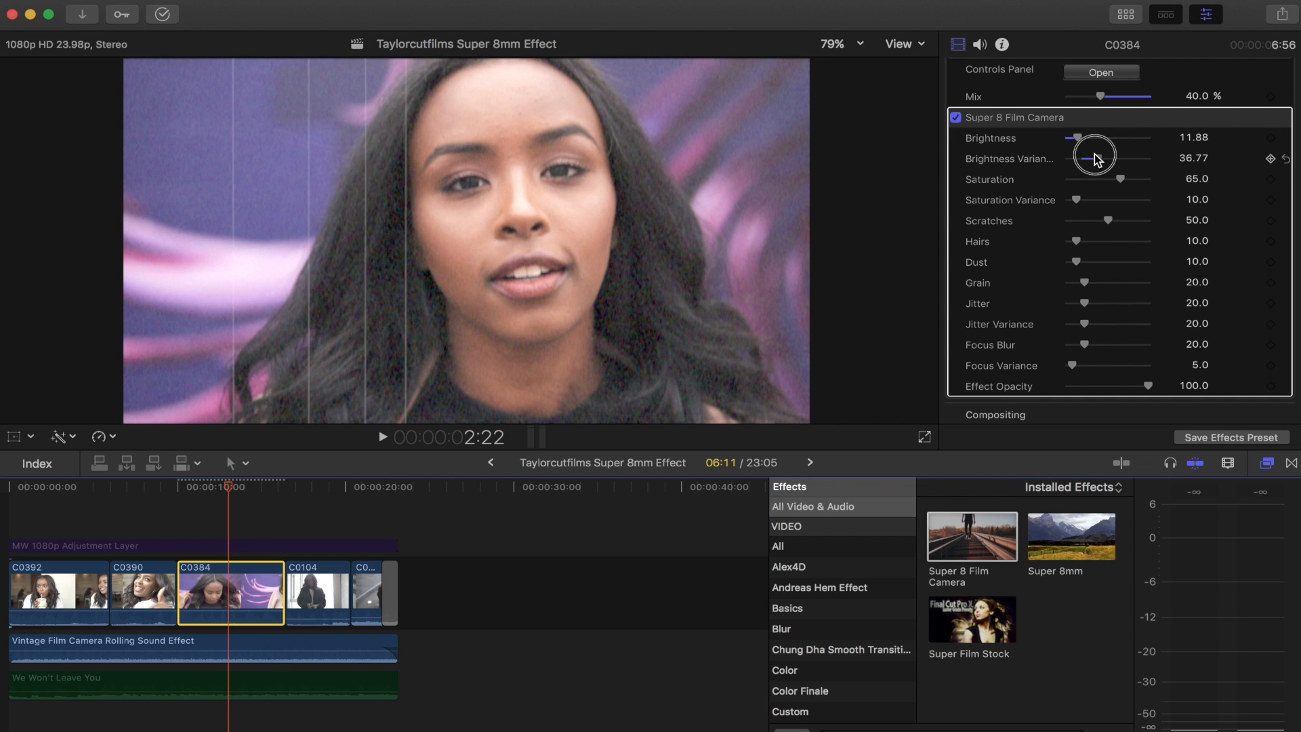
pyautogui.moveTo(1098, 157); pyautogui.dragTo(1086, 158)
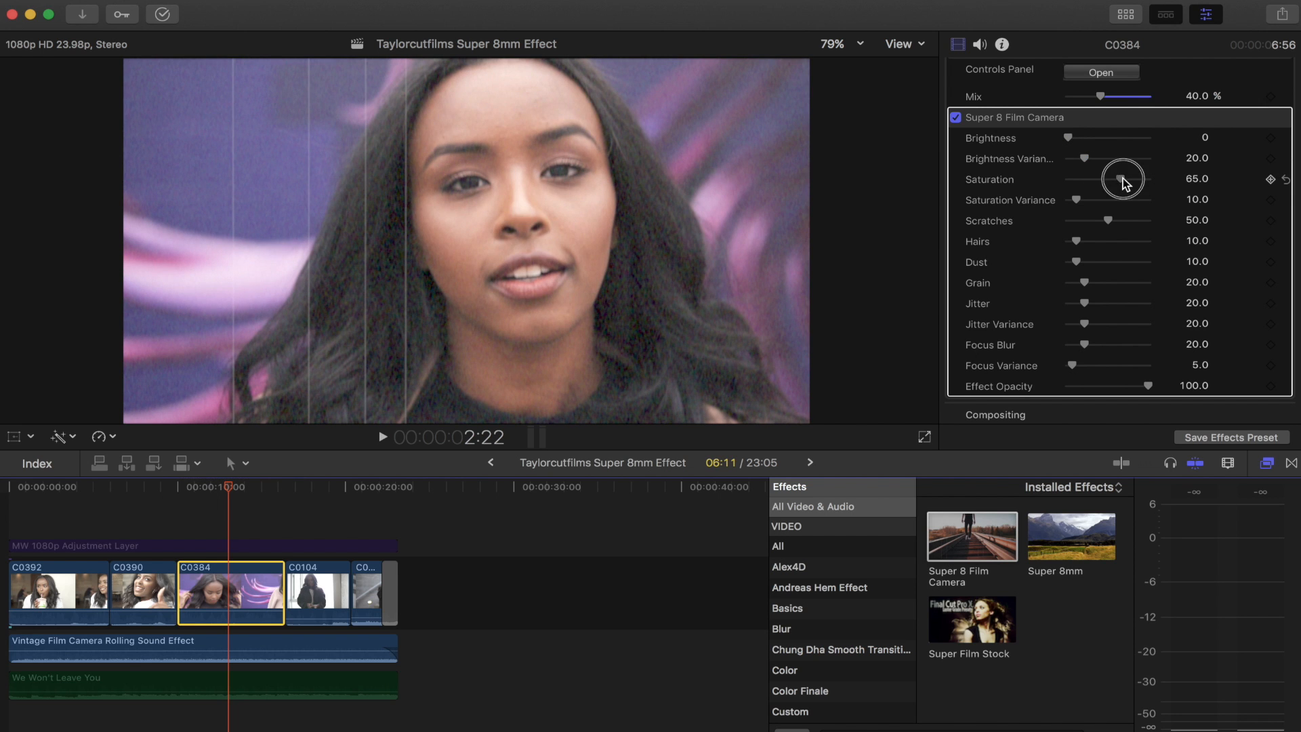
# Lower the Super 8 Film Camera Saturation, settling it at about 52.23.
pyautogui.moveTo(1122, 179); pyautogui.dragTo(1095, 179)
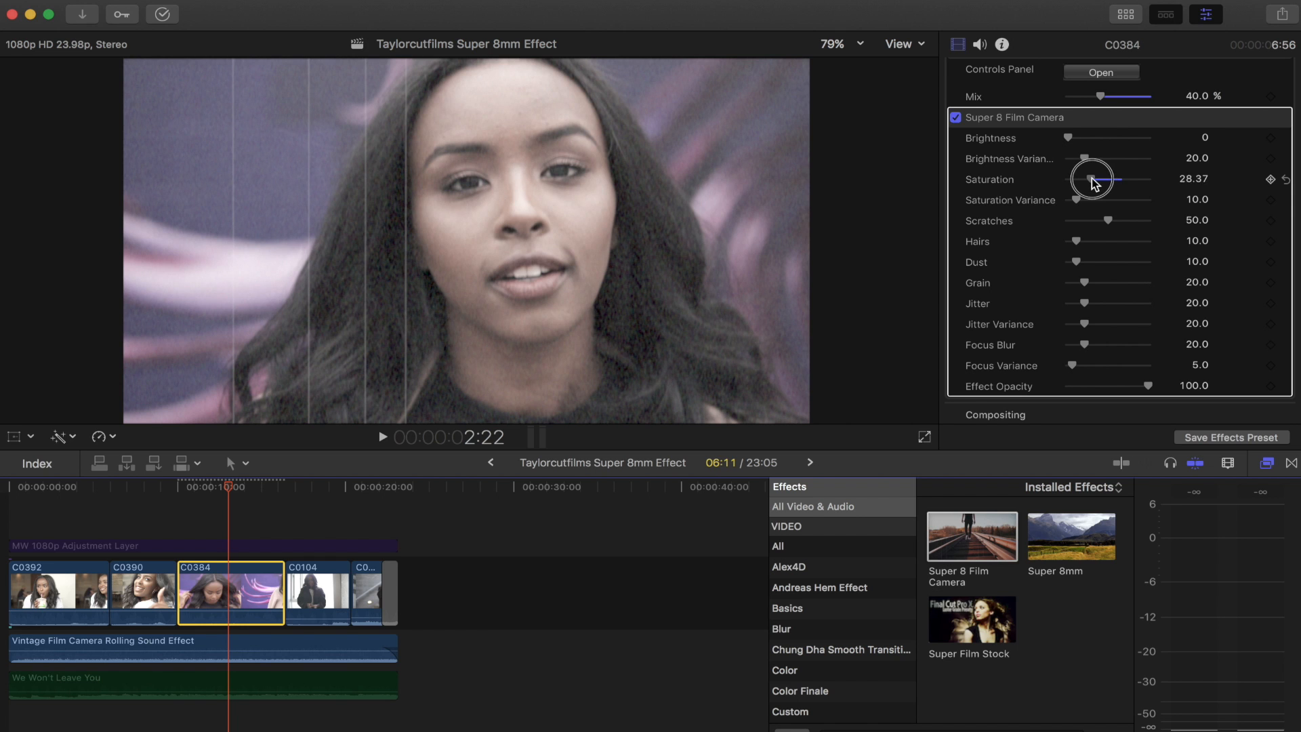
pyautogui.moveTo(1093, 179); pyautogui.dragTo(1115, 179)
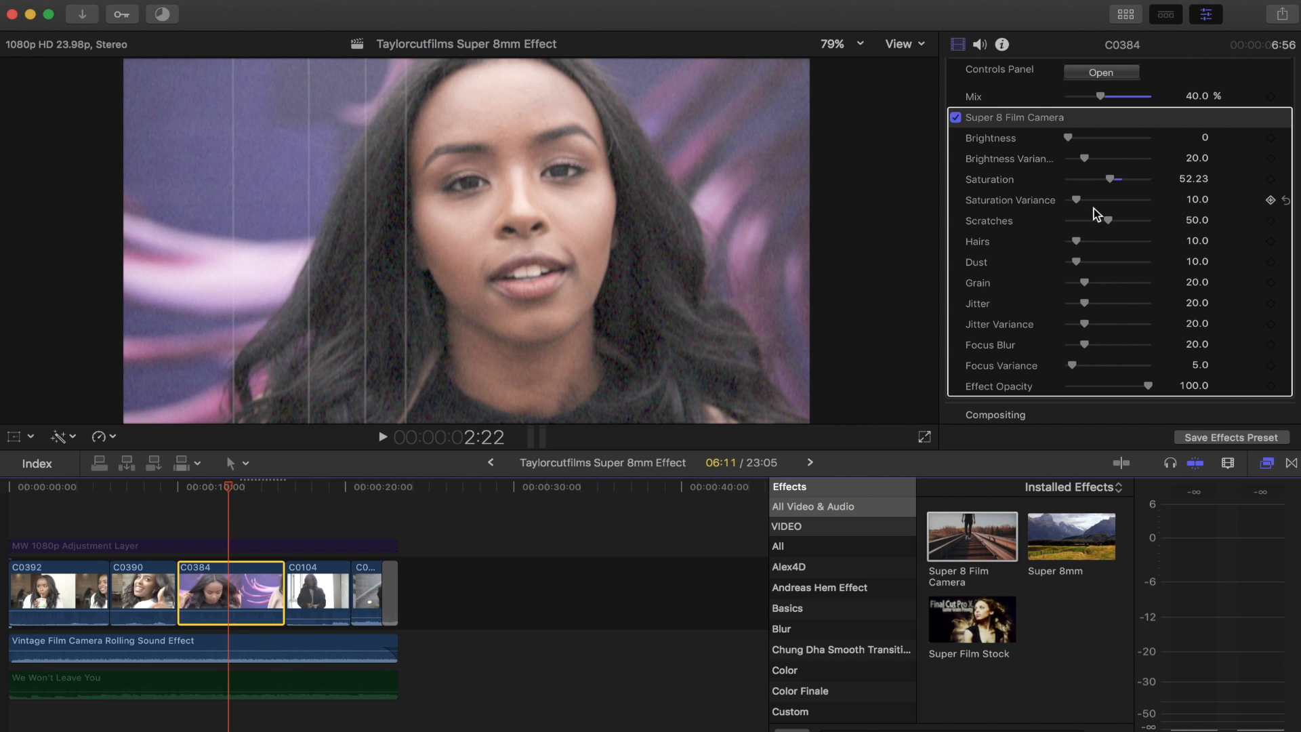
# Experiment with the Scratches amount and leave it at about 26.59.
pyautogui.moveTo(1106, 219); pyautogui.dragTo(1067, 220)
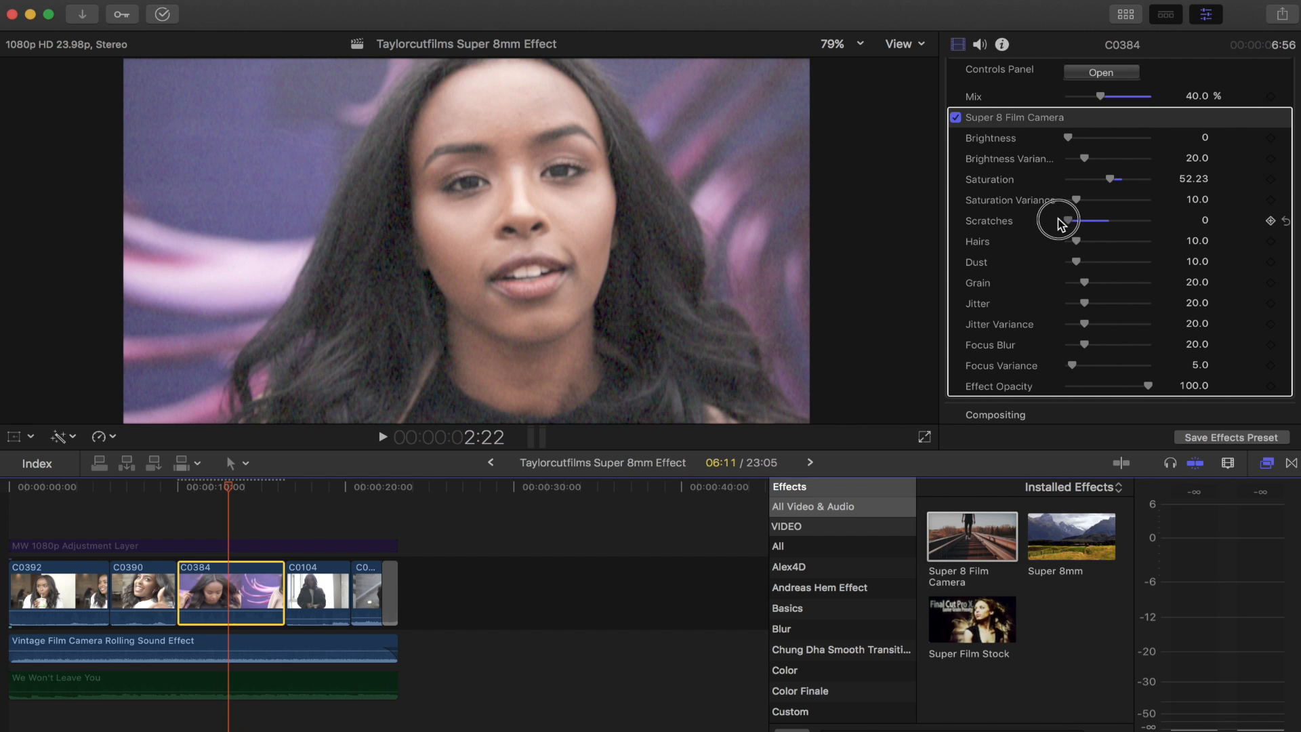
pyautogui.moveTo(1071, 221); pyautogui.dragTo(1131, 220)
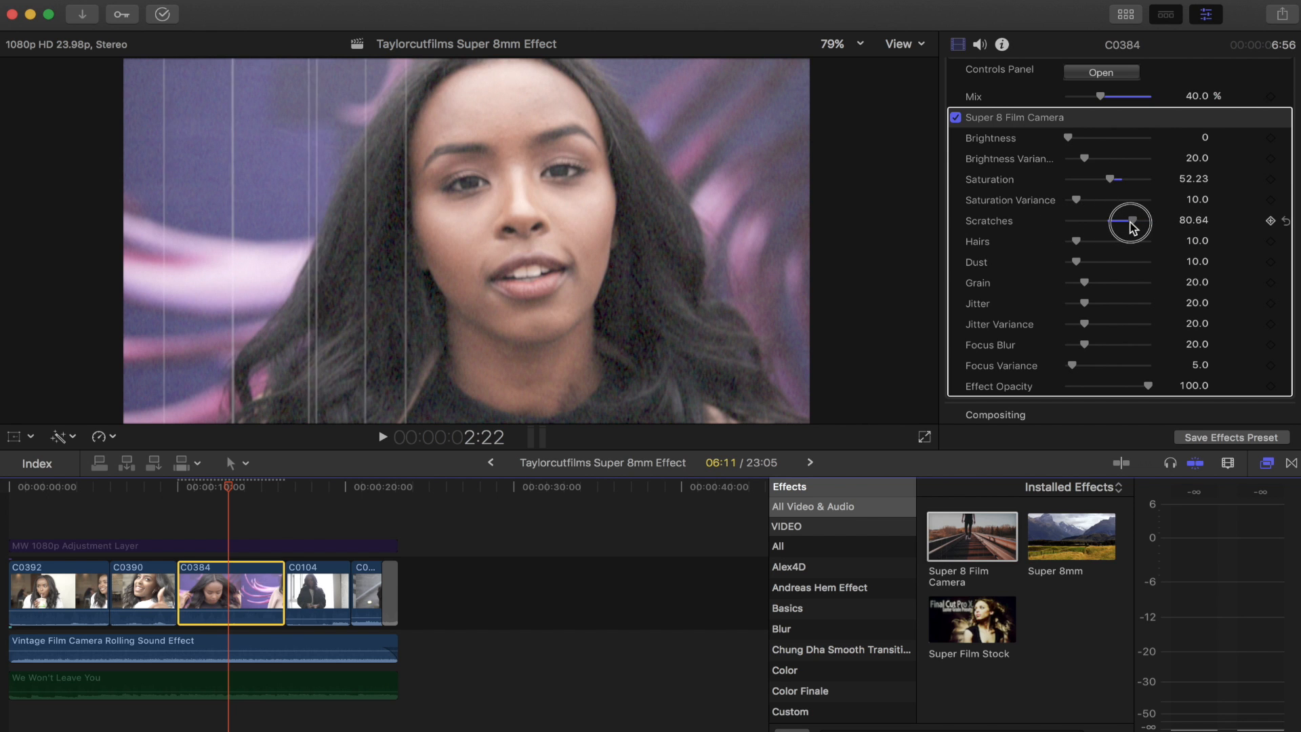
pyautogui.moveTo(1130, 222); pyautogui.dragTo(1084, 222)
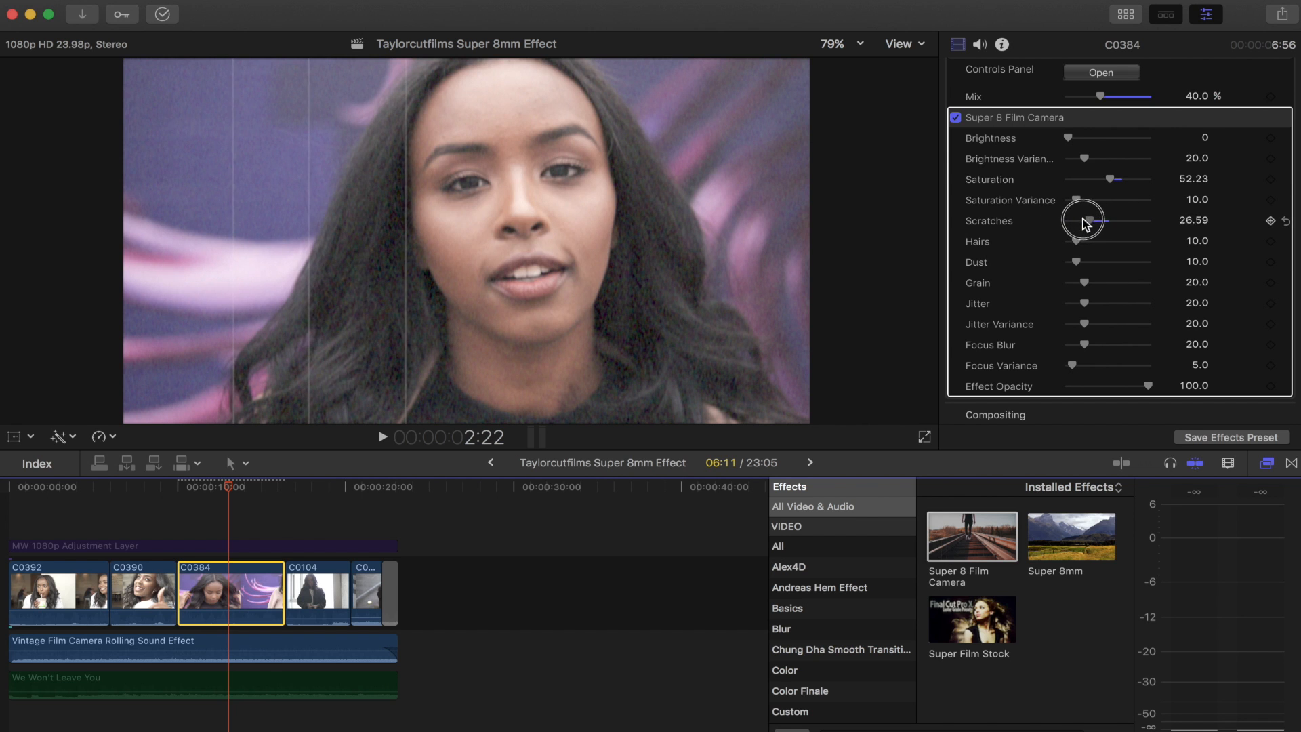
pyautogui.moveTo(1095, 221); pyautogui.dragTo(1071, 221)
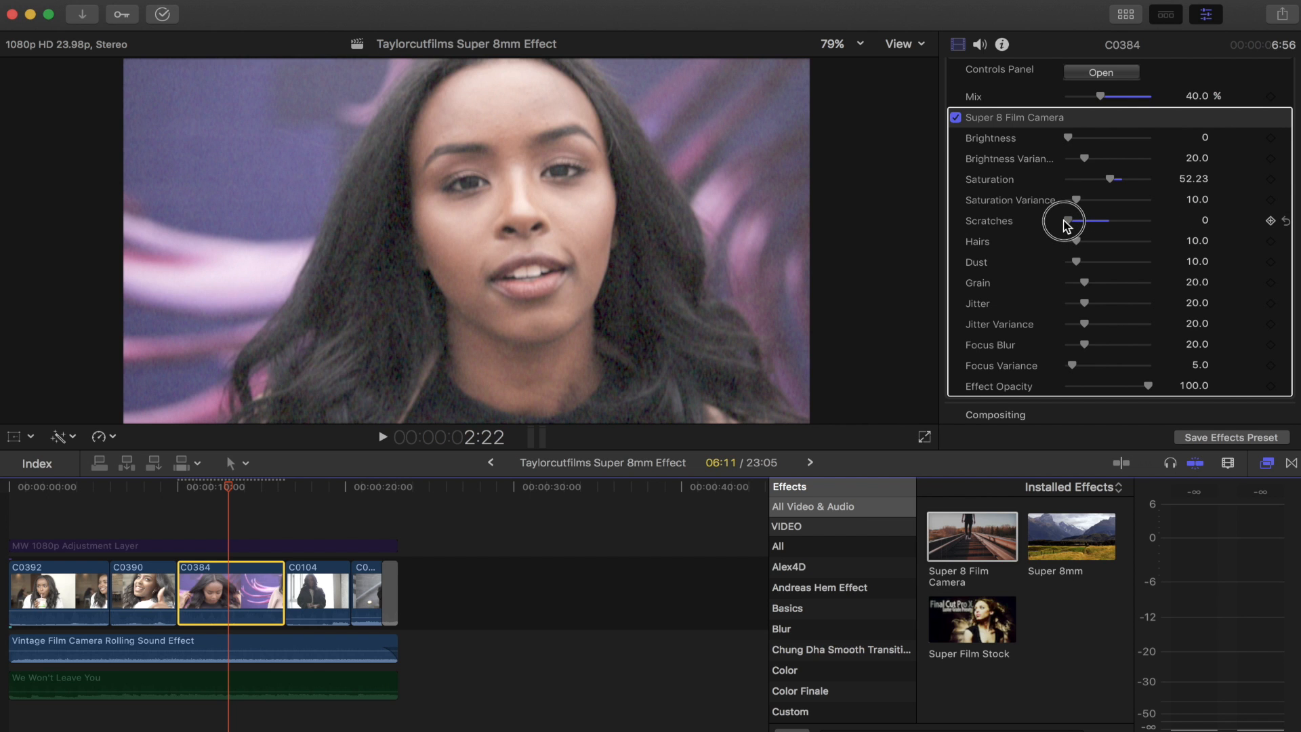
pyautogui.moveTo(1065, 221); pyautogui.dragTo(1088, 221)
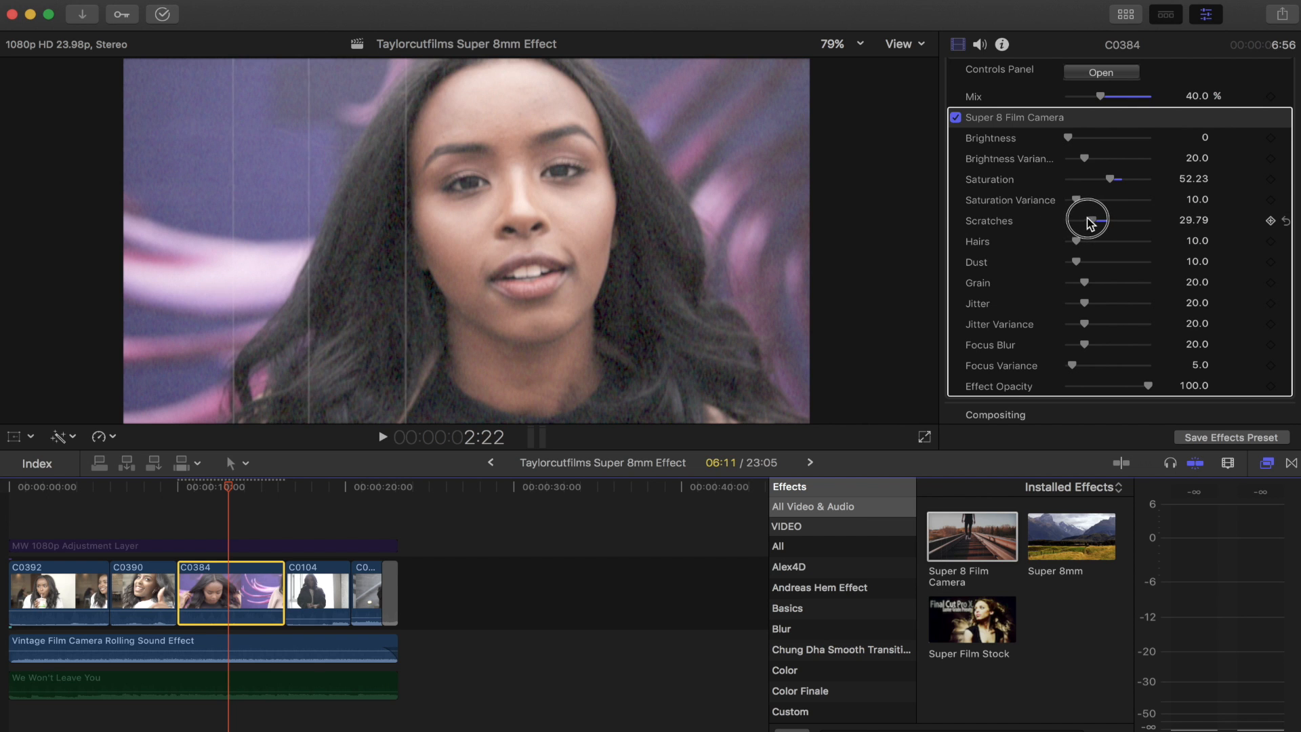
pyautogui.moveTo(1090, 221); pyautogui.dragTo(1087, 221)
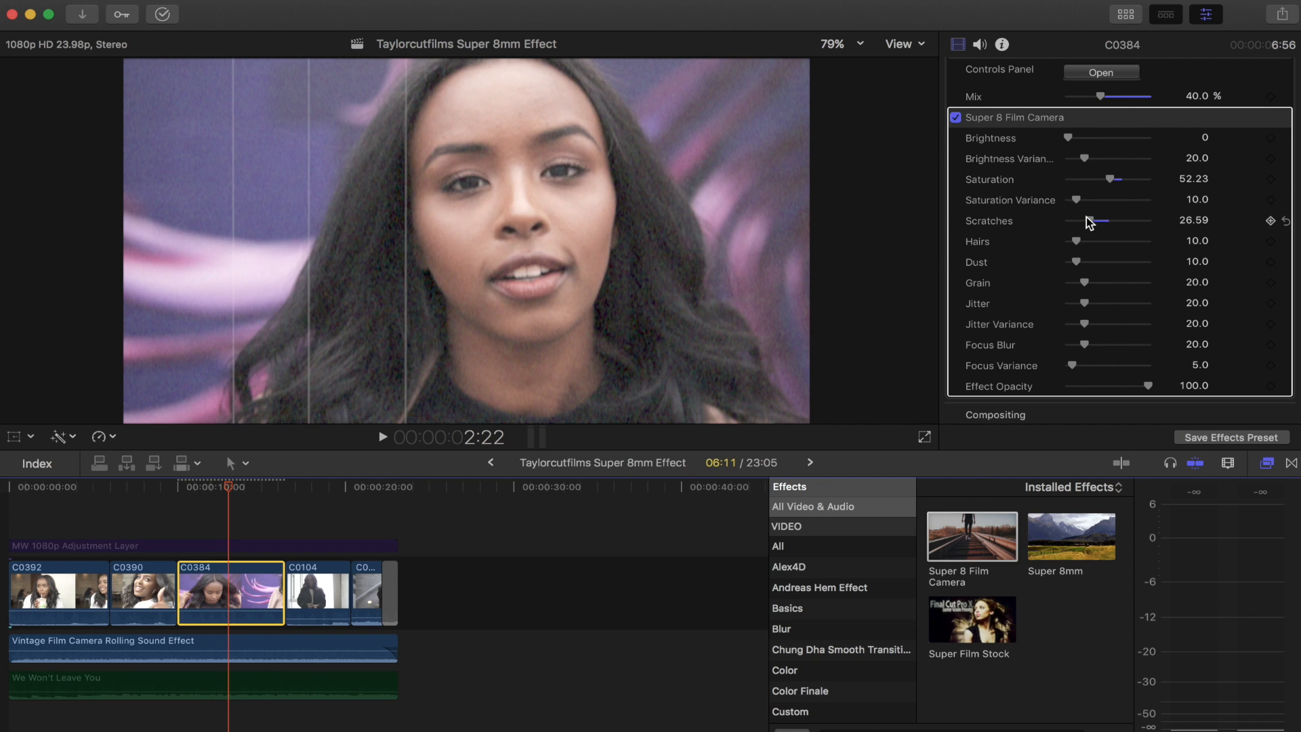
pyautogui.moveTo(1077, 246)
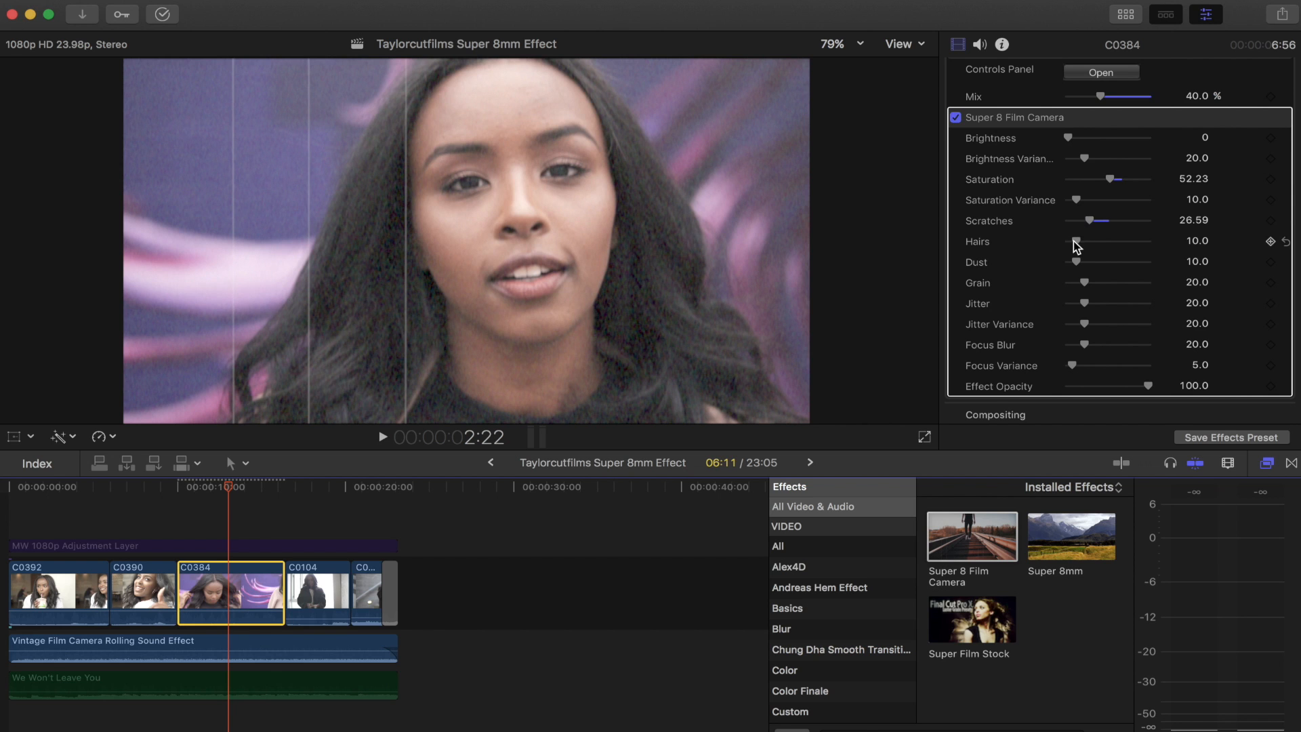
# Raise Hairs to about 22.98 and Dust to about 48.27.
pyautogui.moveTo(1081, 246); pyautogui.dragTo(1093, 247)
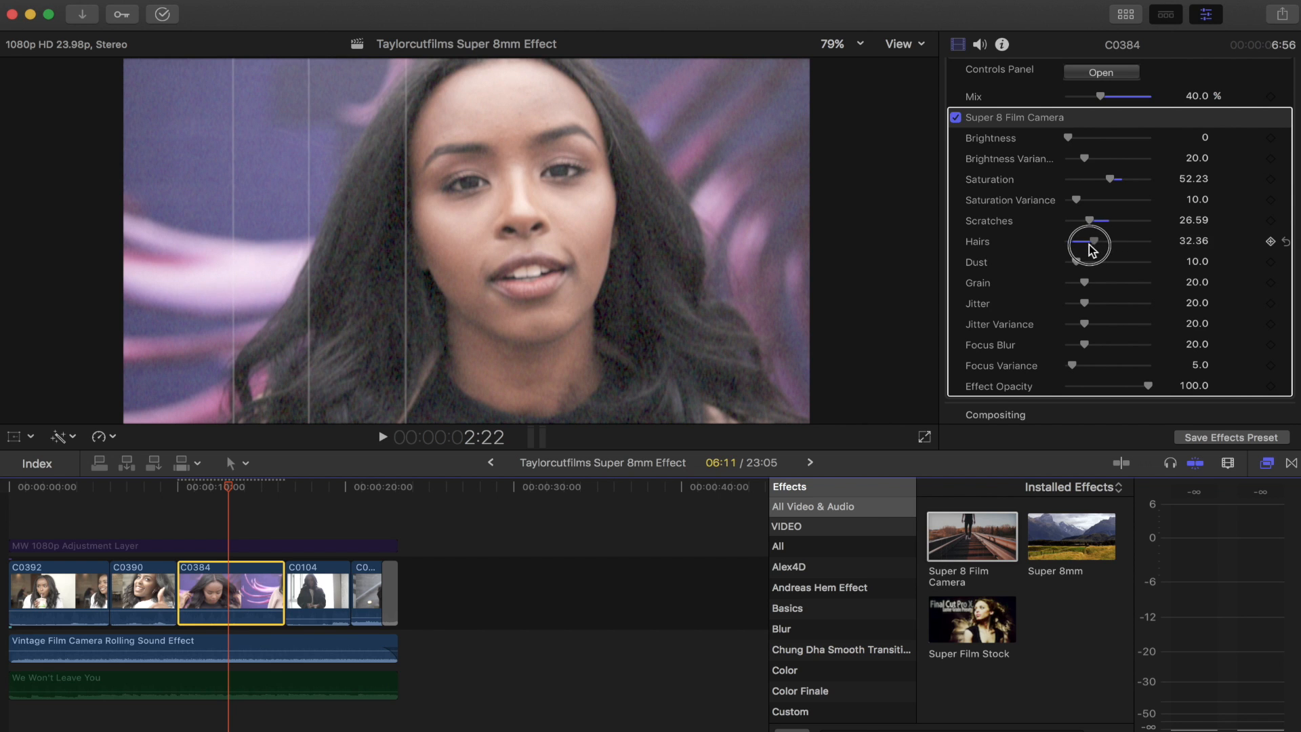
pyautogui.moveTo(1087, 244); pyautogui.dragTo(1095, 244)
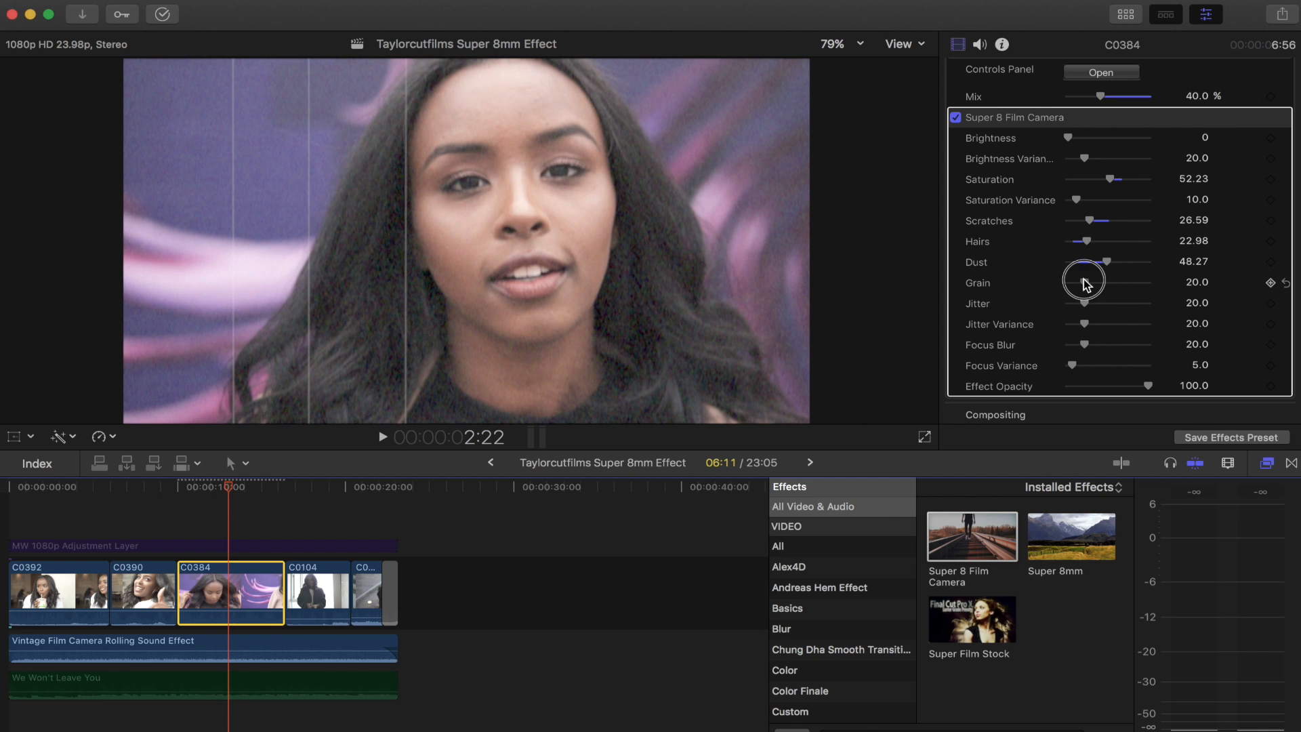
# Try more Grain but return it to 20, then set Jitter to about 28.43.
pyautogui.moveTo(1083, 282); pyautogui.dragTo(1106, 285)
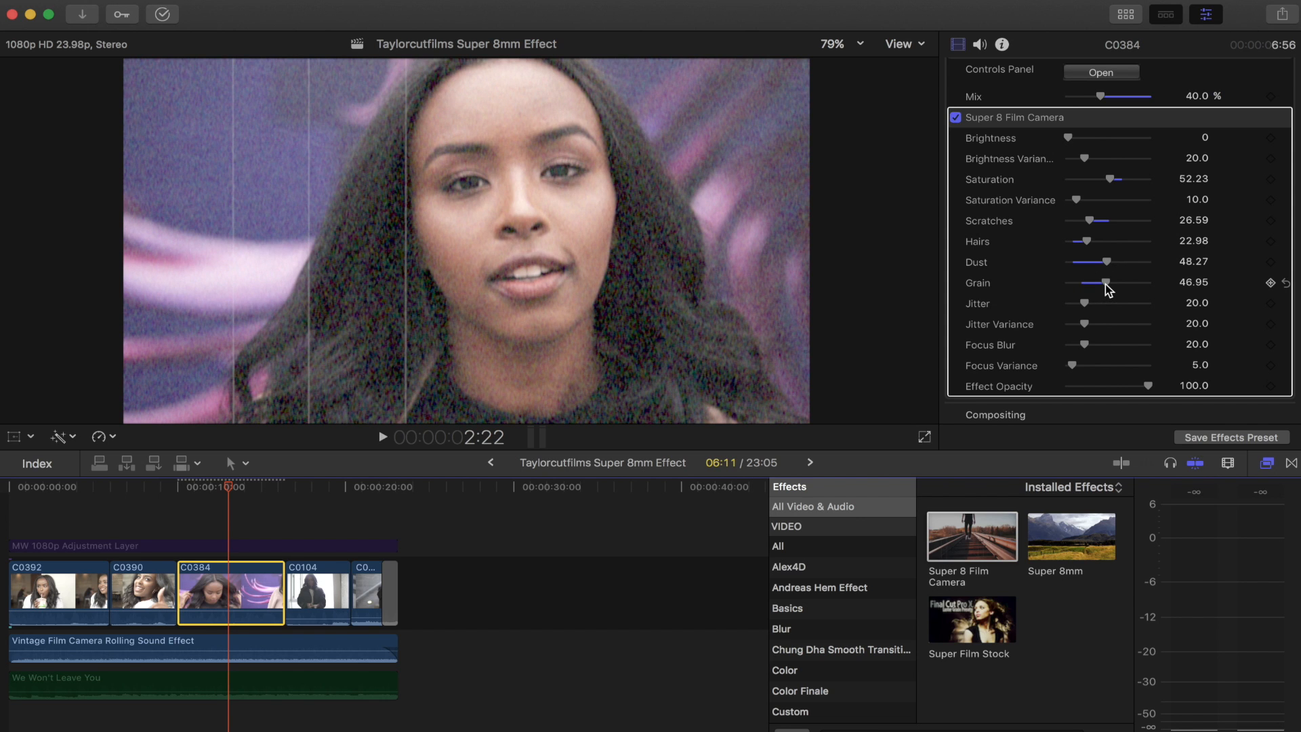
pyautogui.moveTo(1103, 282); pyautogui.dragTo(1084, 281)
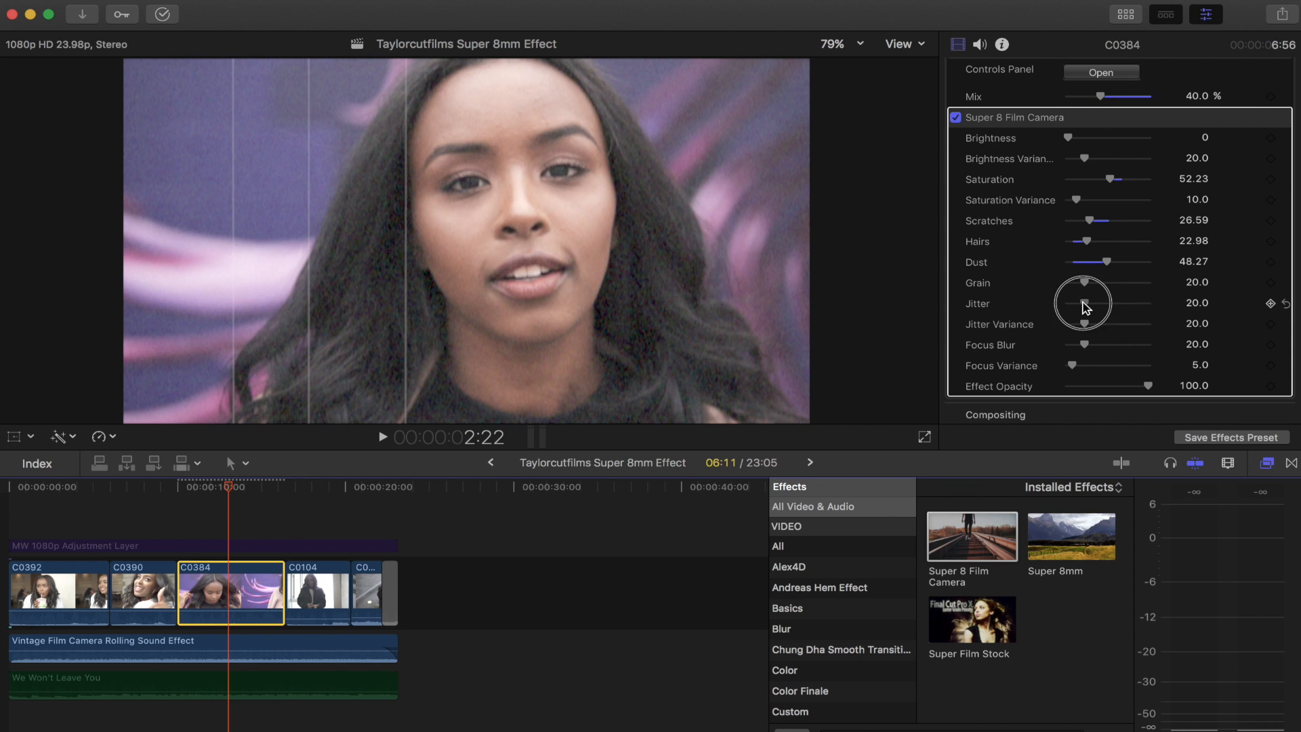
pyautogui.moveTo(1082, 305); pyautogui.dragTo(1103, 305)
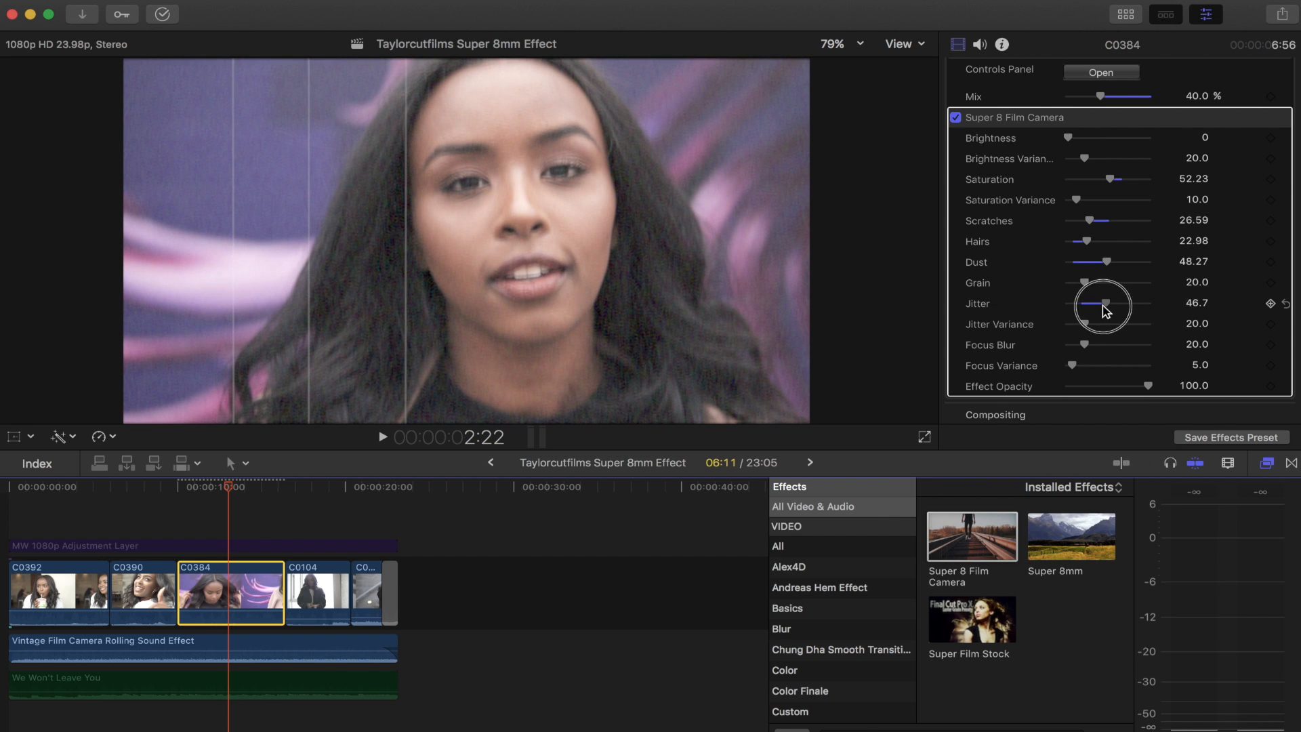
pyautogui.moveTo(1115, 304); pyautogui.dragTo(1091, 303)
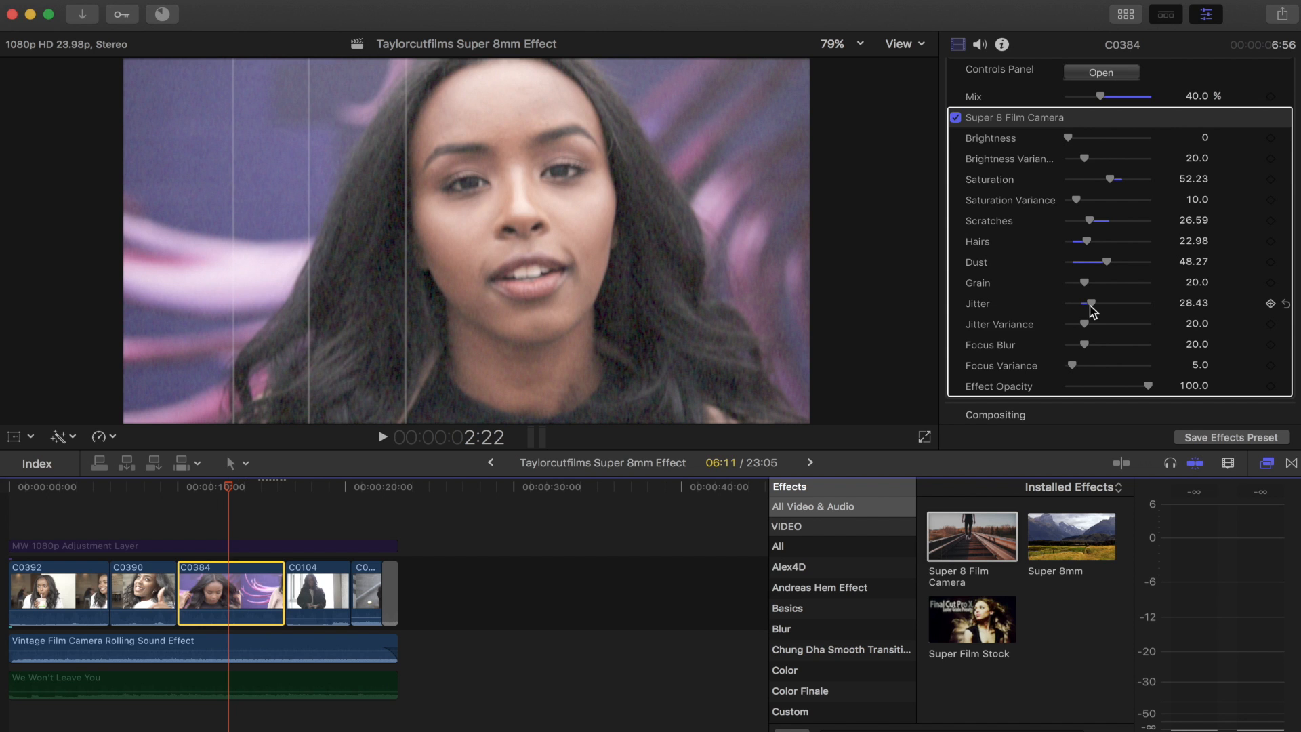
# Raise Focus Blur, overshooting and settling it at about 30.89.
pyautogui.moveTo(1083, 344); pyautogui.dragTo(1099, 344)
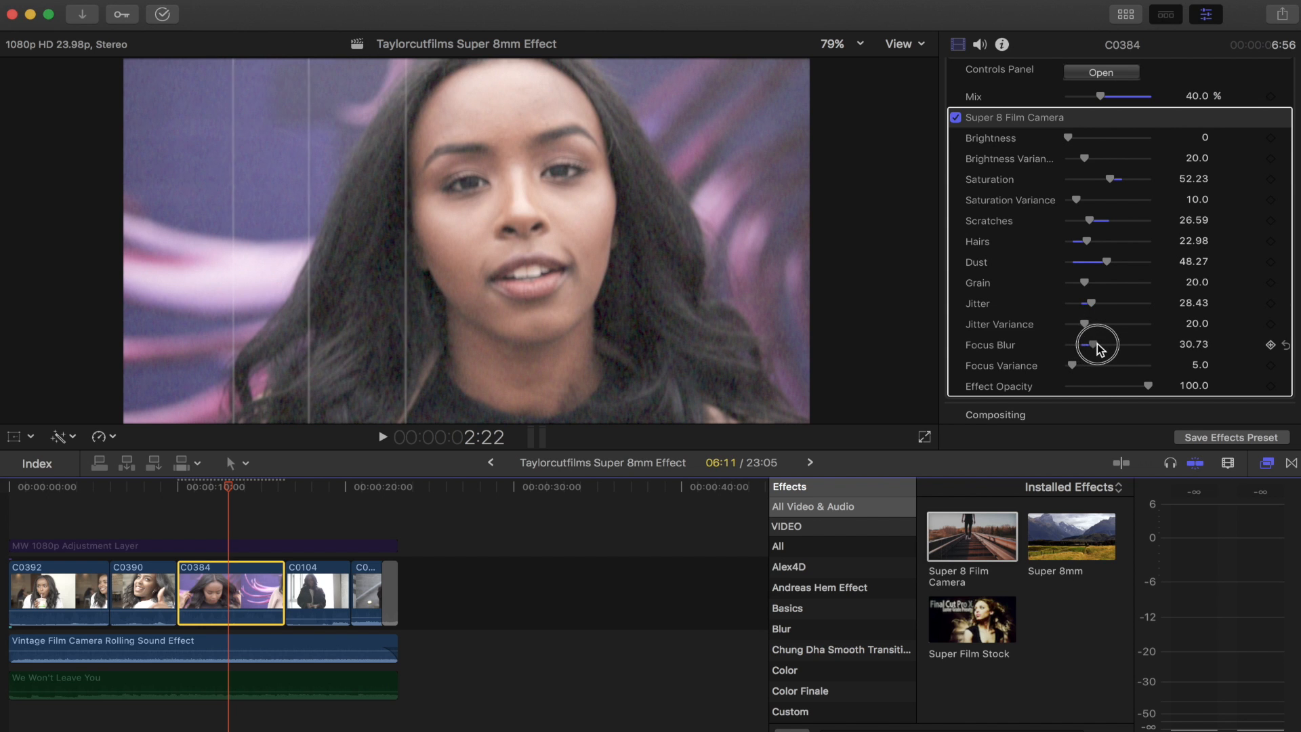
pyautogui.moveTo(1096, 342); pyautogui.dragTo(1111, 343)
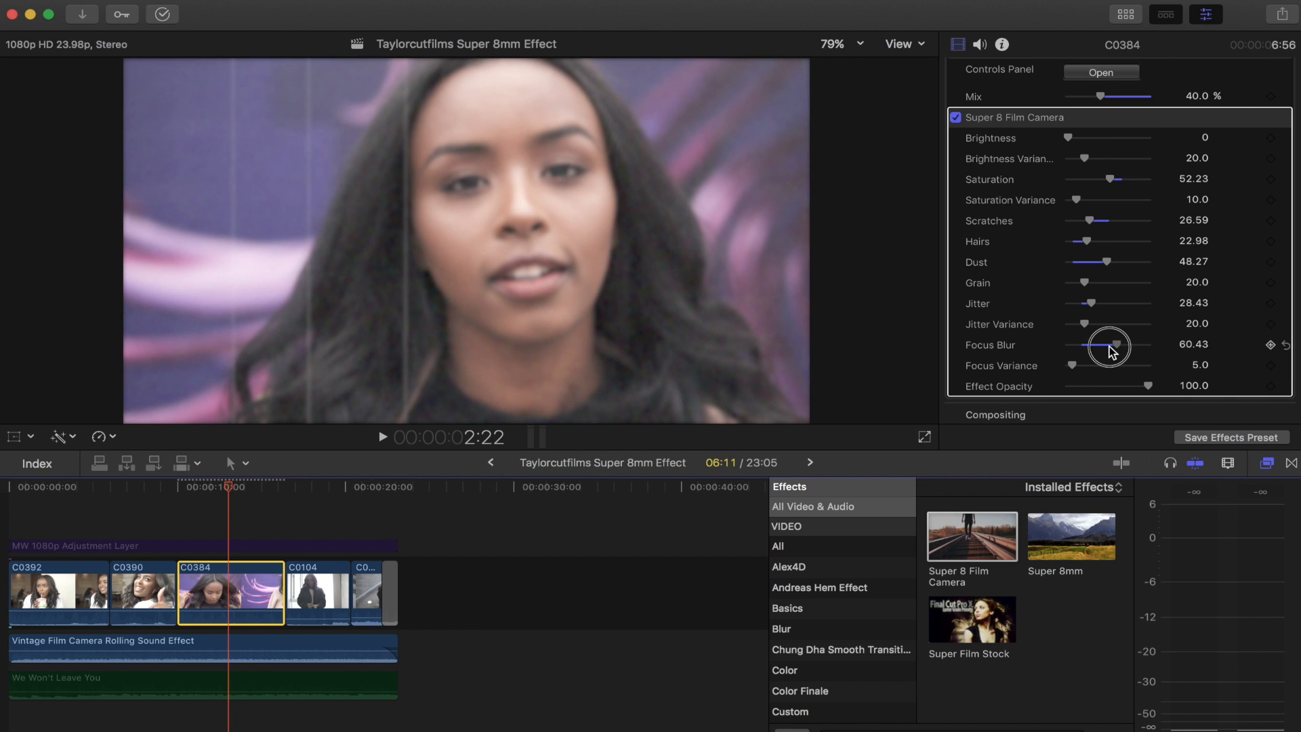
pyautogui.moveTo(1111, 347); pyautogui.dragTo(1101, 347)
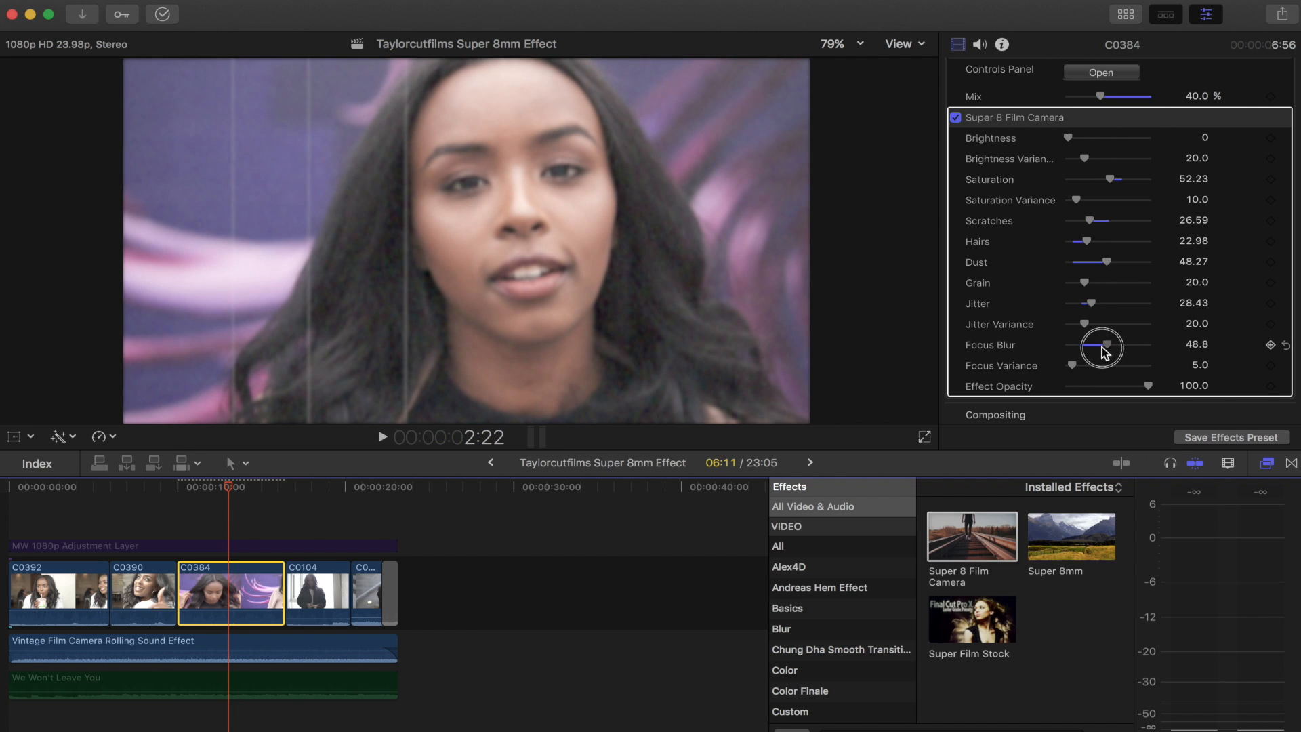
pyautogui.moveTo(1106, 346); pyautogui.dragTo(1094, 345)
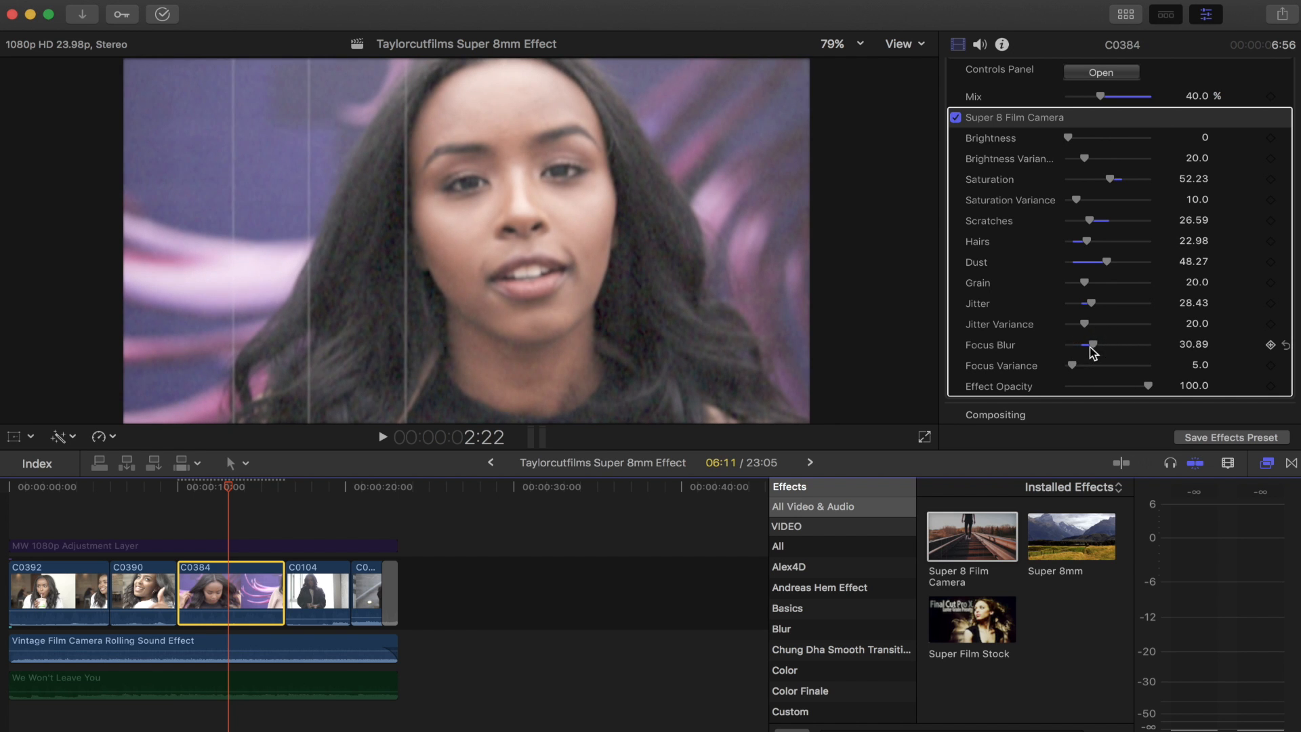
# Set Focus Variance to about 28.01 to soften the clip.
pyautogui.moveTo(1076, 365); pyautogui.dragTo(1094, 365)
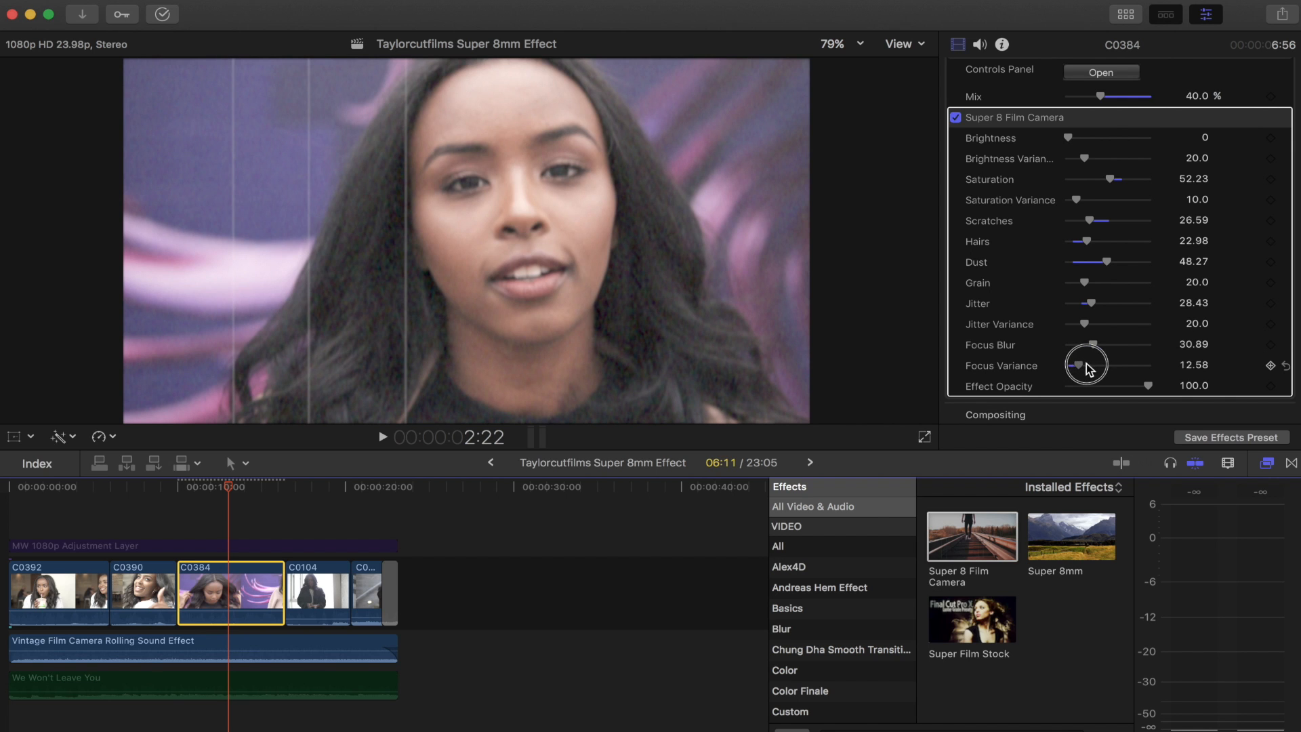
pyautogui.moveTo(1103, 365); pyautogui.dragTo(1080, 365)
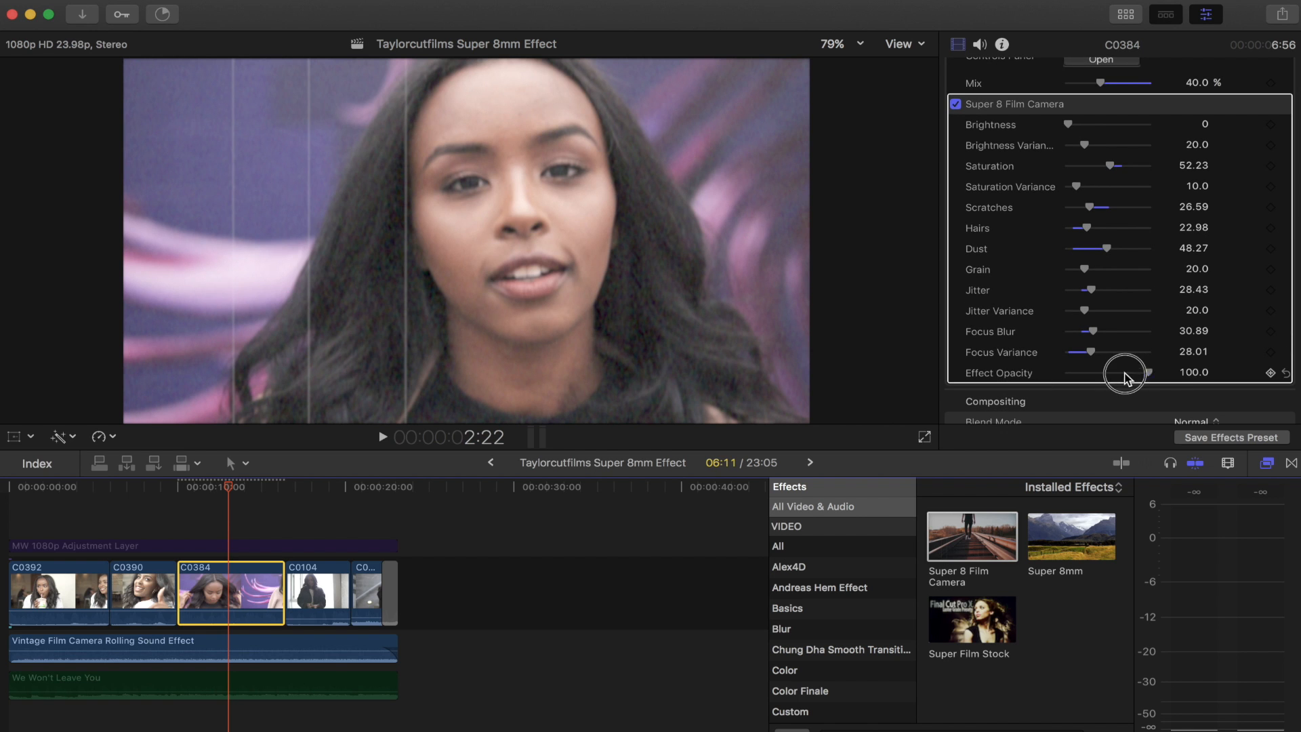
pyautogui.moveTo(1125, 373); pyautogui.dragTo(1081, 372)
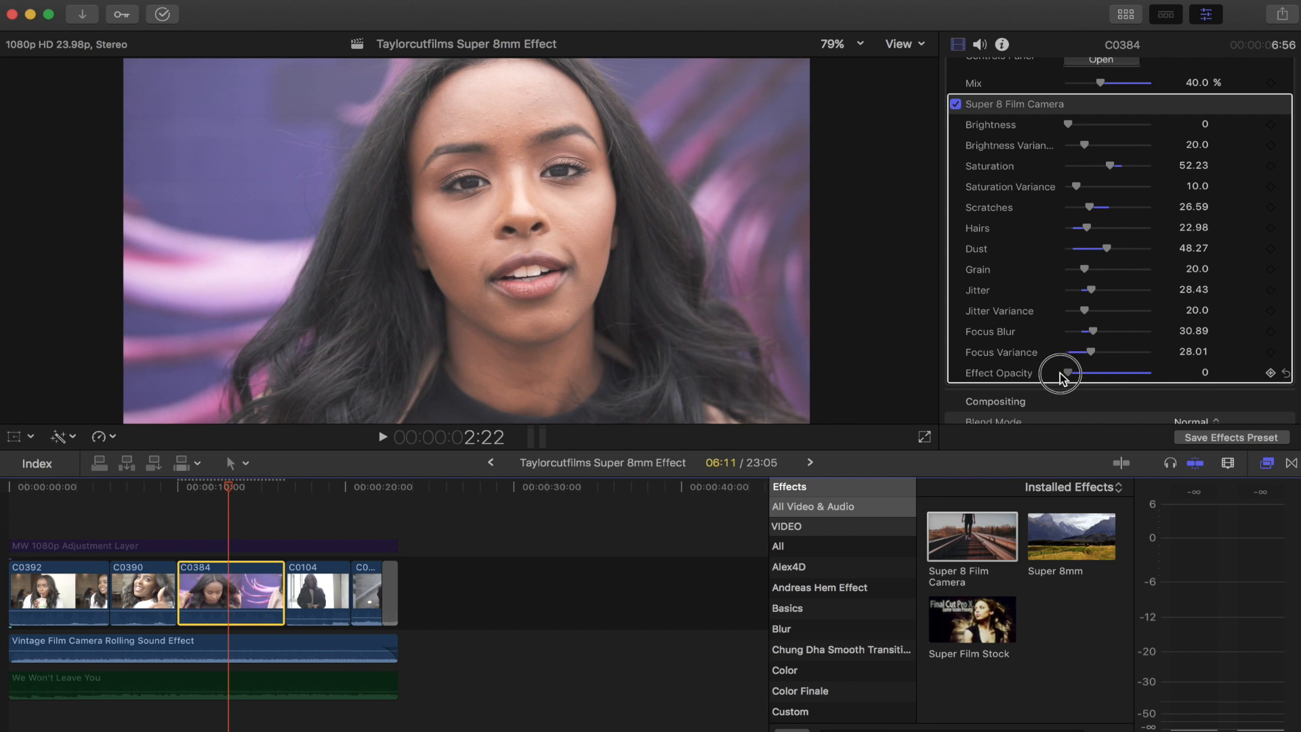
pyautogui.moveTo(1062, 374); pyautogui.dragTo(1095, 374)
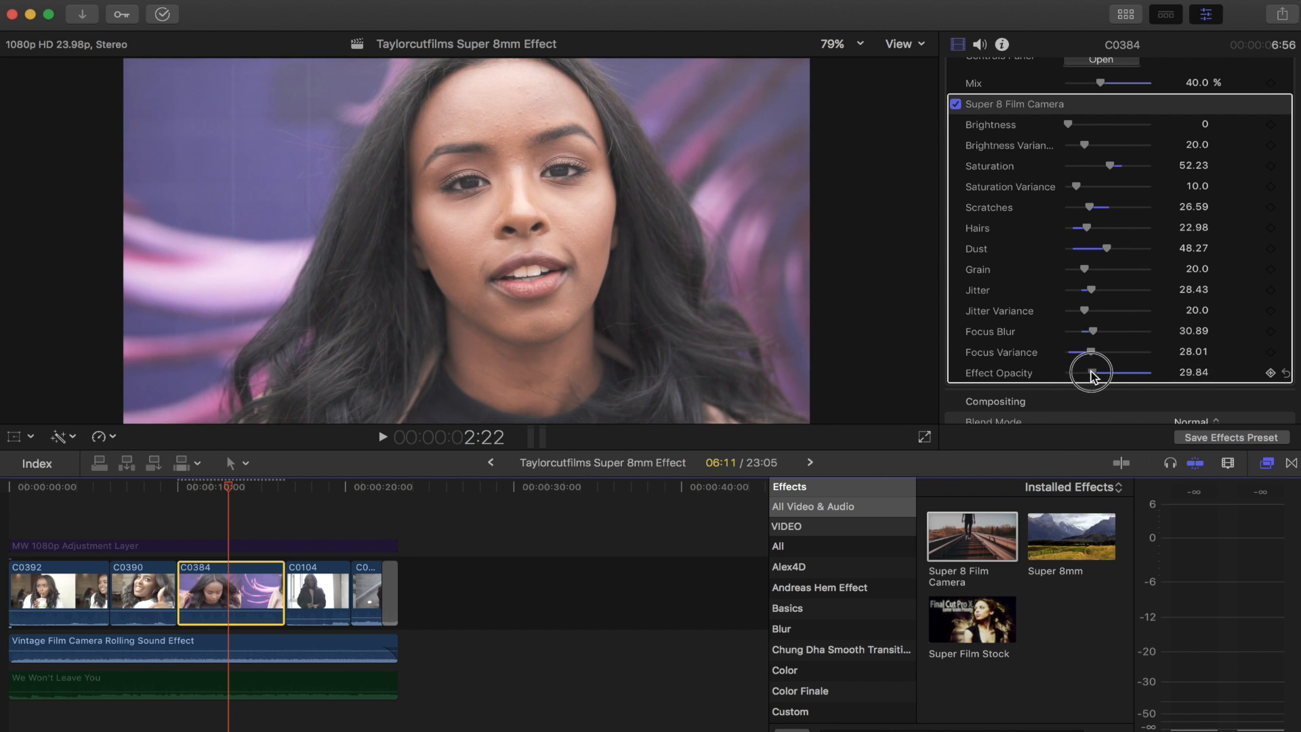
pyautogui.moveTo(1091, 373); pyautogui.dragTo(1103, 373)
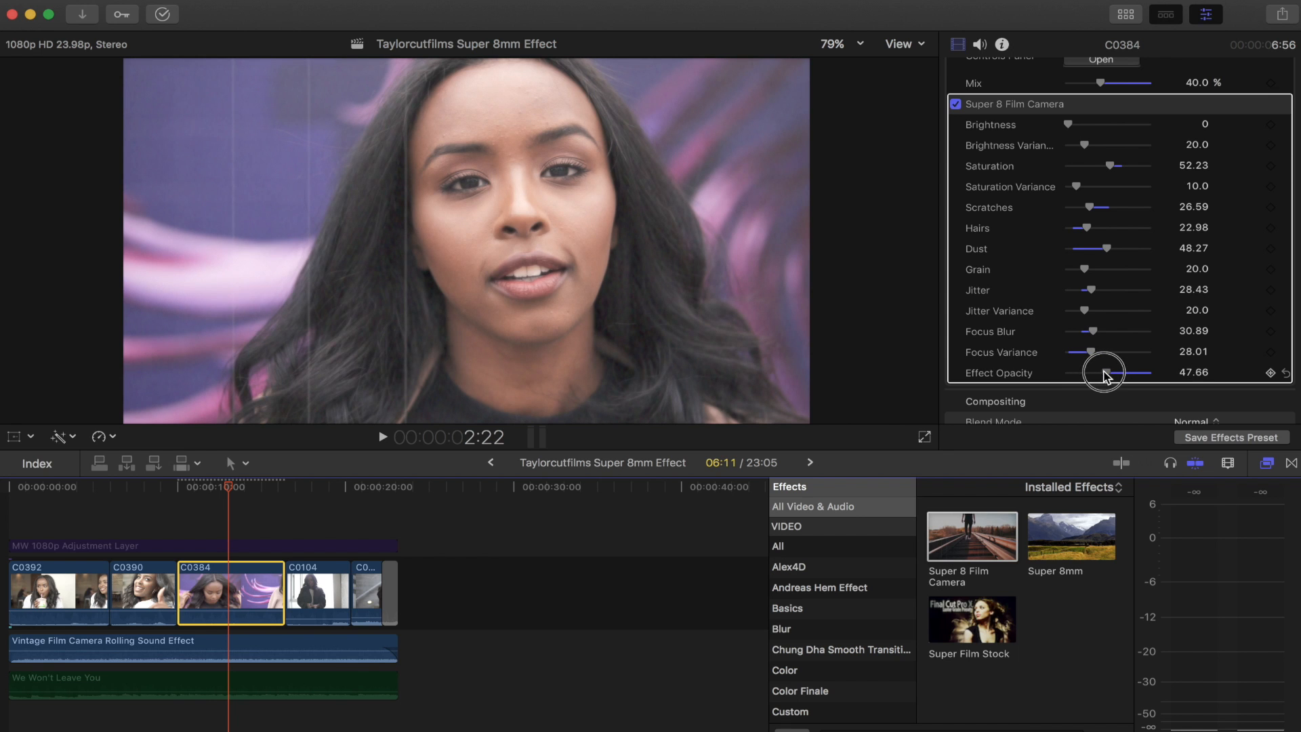
pyautogui.moveTo(1103, 374); pyautogui.dragTo(1115, 374)
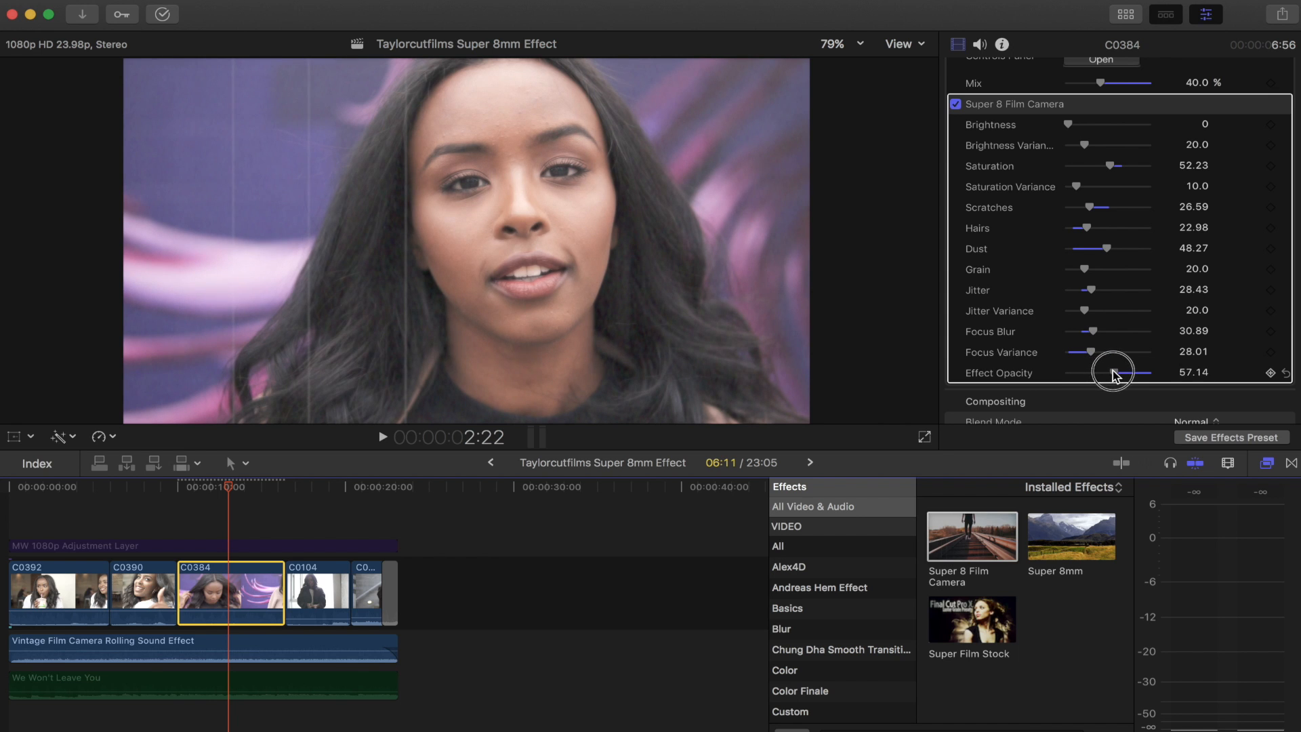
pyautogui.moveTo(1115, 373); pyautogui.dragTo(1124, 371)
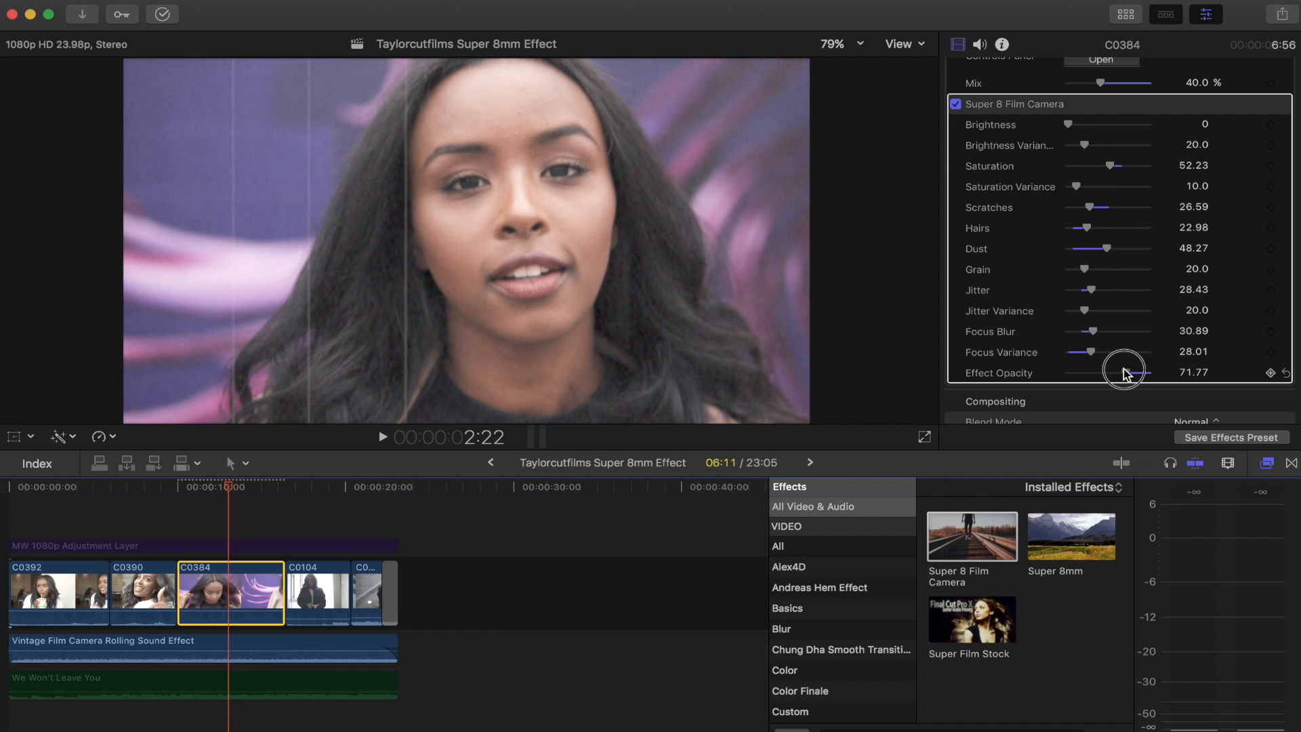
pyautogui.moveTo(1125, 373); pyautogui.dragTo(1138, 372)
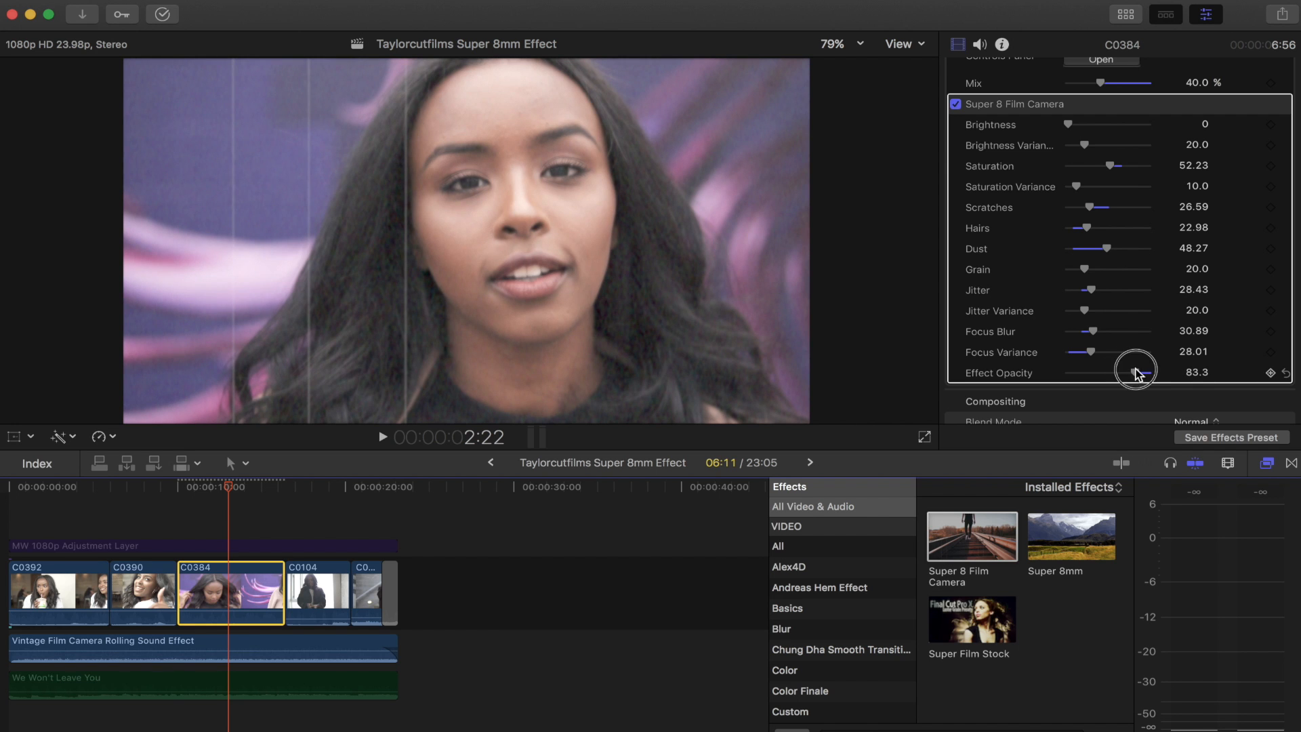
pyautogui.moveTo(1135, 371); pyautogui.dragTo(1153, 371)
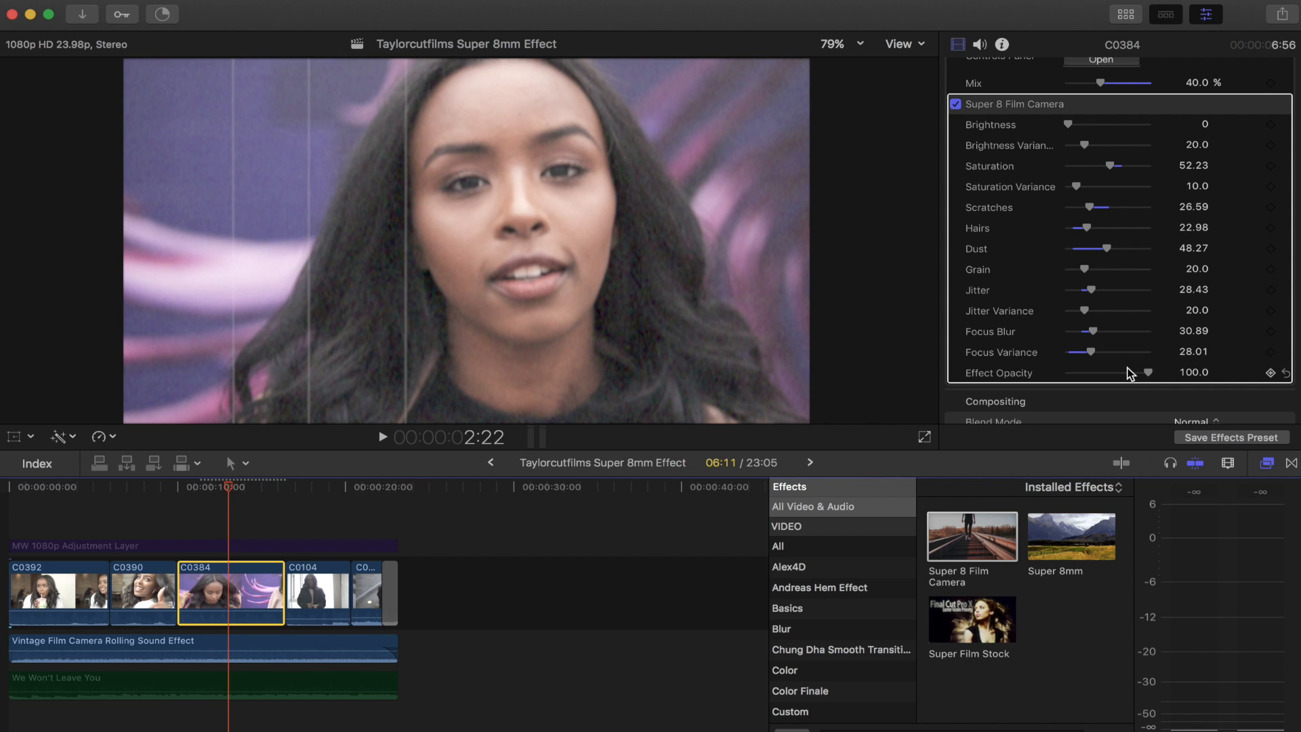
pyautogui.moveTo(1111, 371)
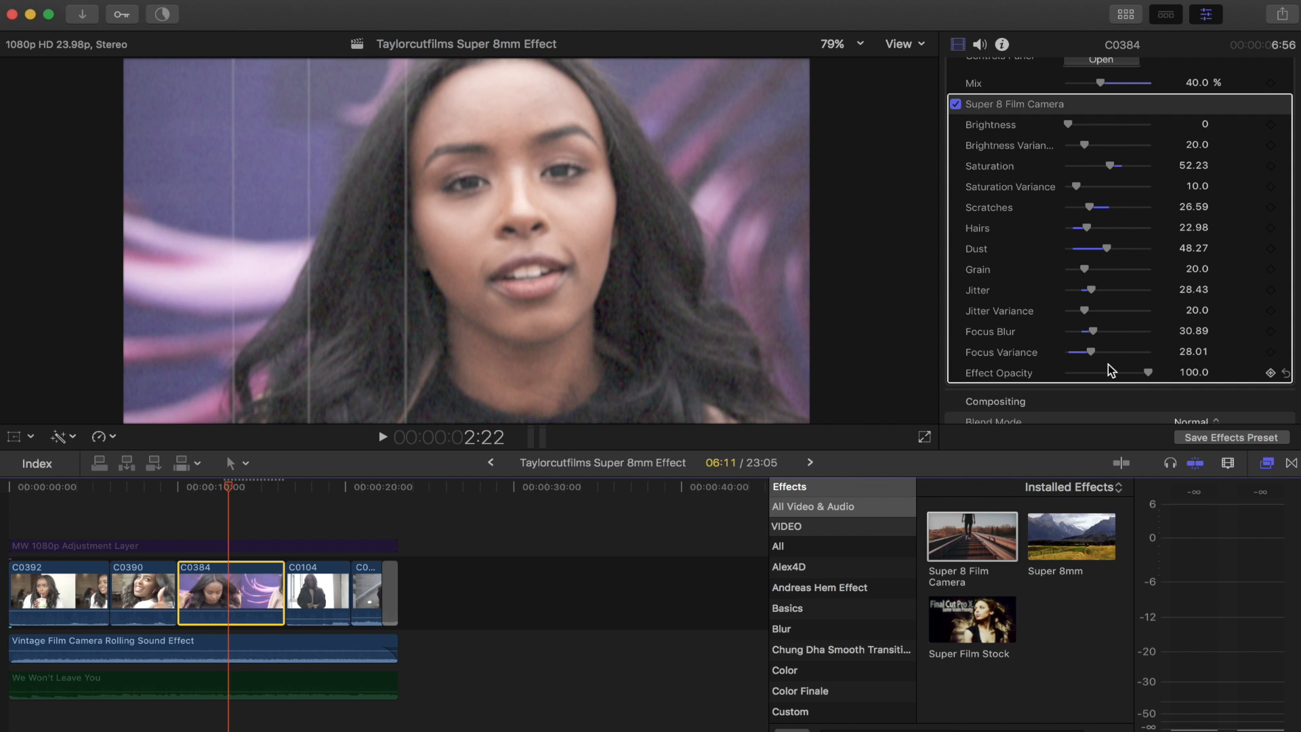